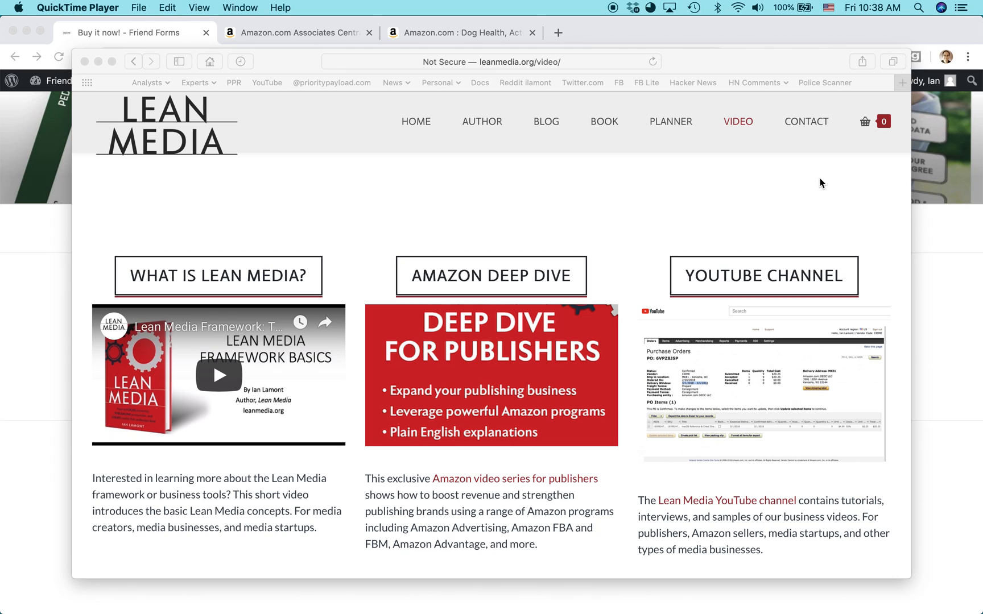
pyautogui.moveTo(450, 160)
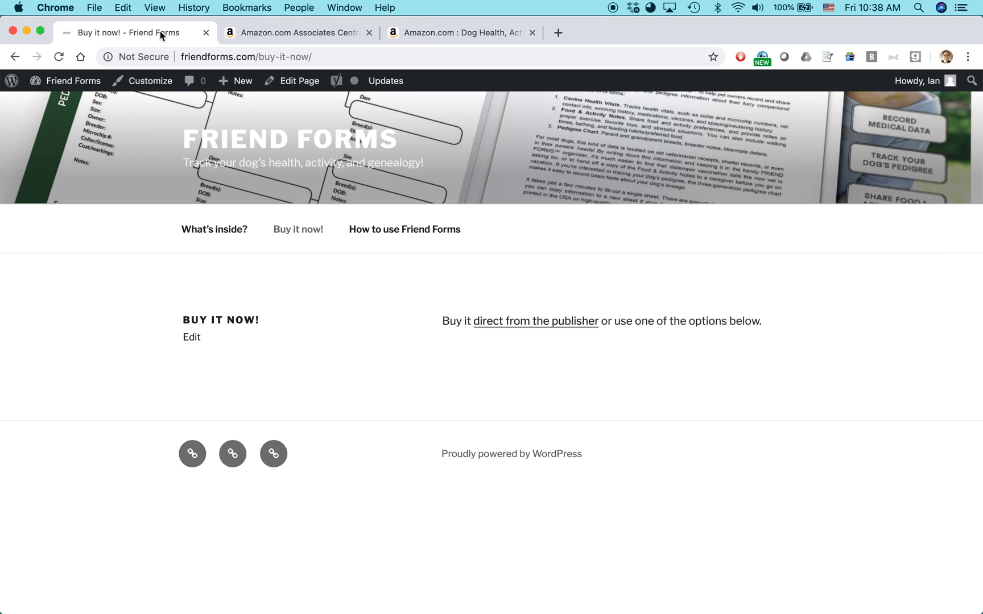
pyautogui.moveTo(160, 32)
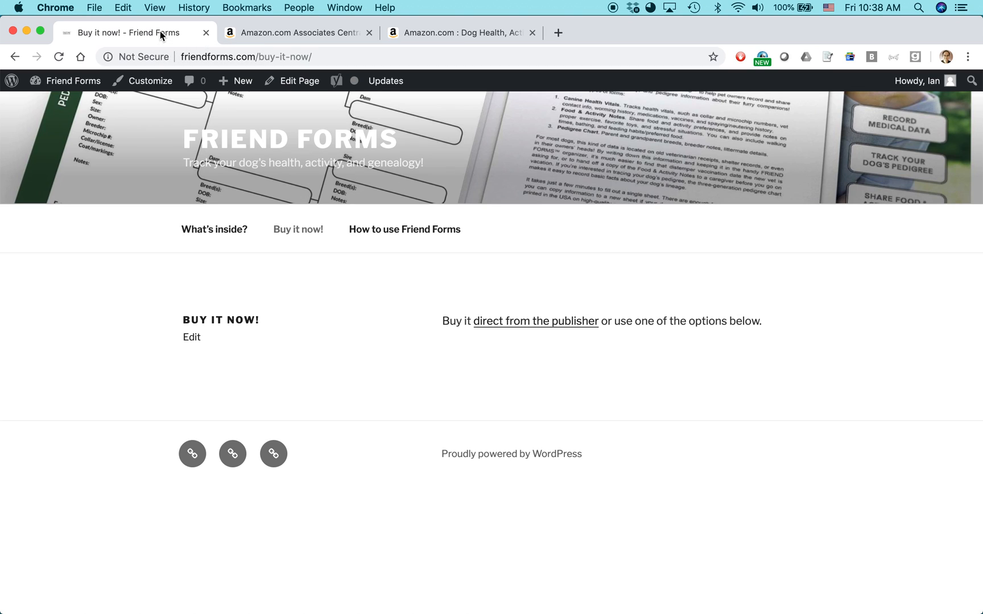
pyautogui.moveTo(115, 146)
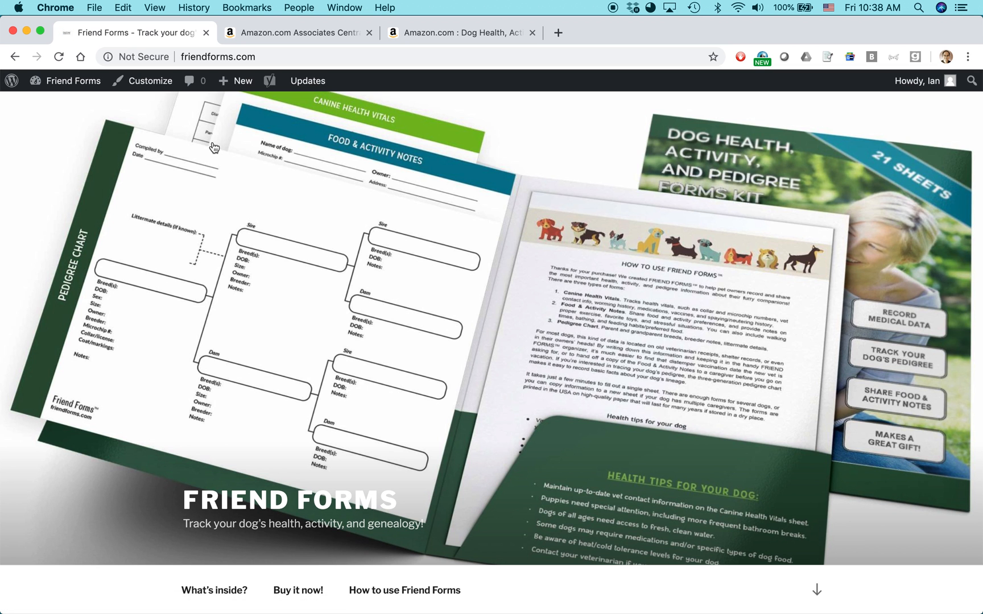
pyautogui.moveTo(315, 523)
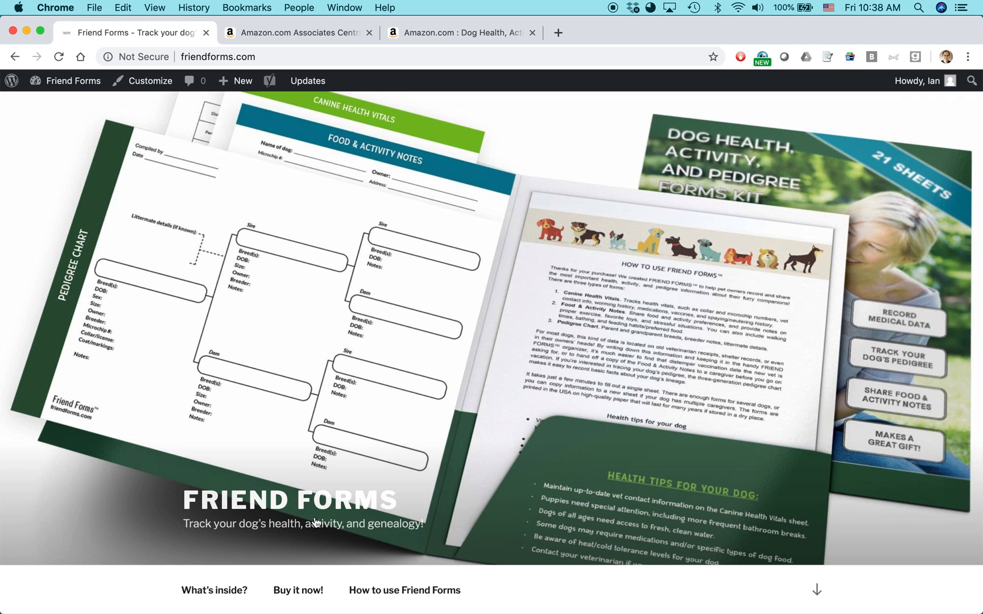
# Step: Go to the Buy it now! page, then view the Amazon Dog Health forms kit listing
pyautogui.click(298, 590)
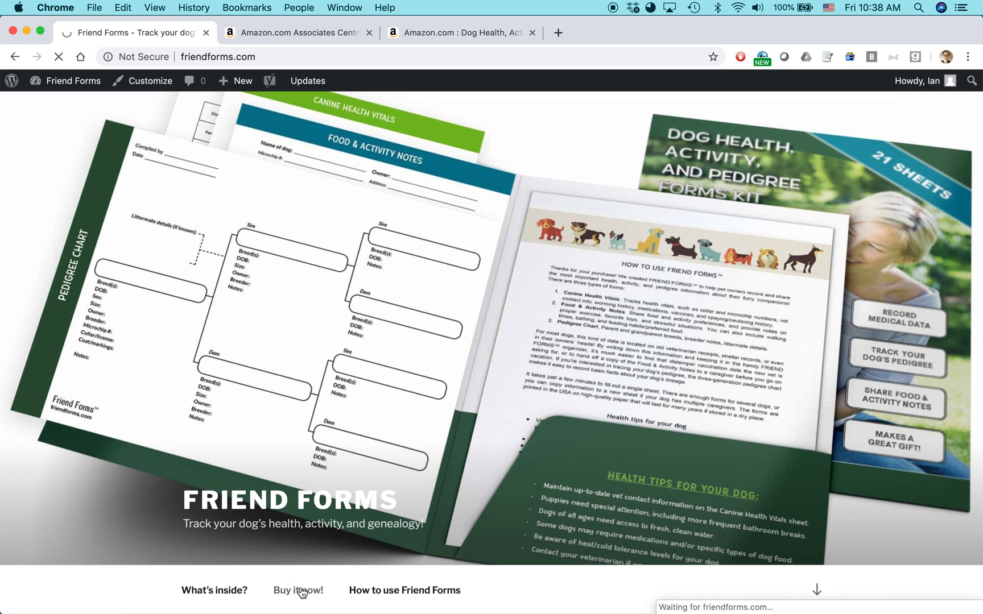
pyautogui.click(298, 590)
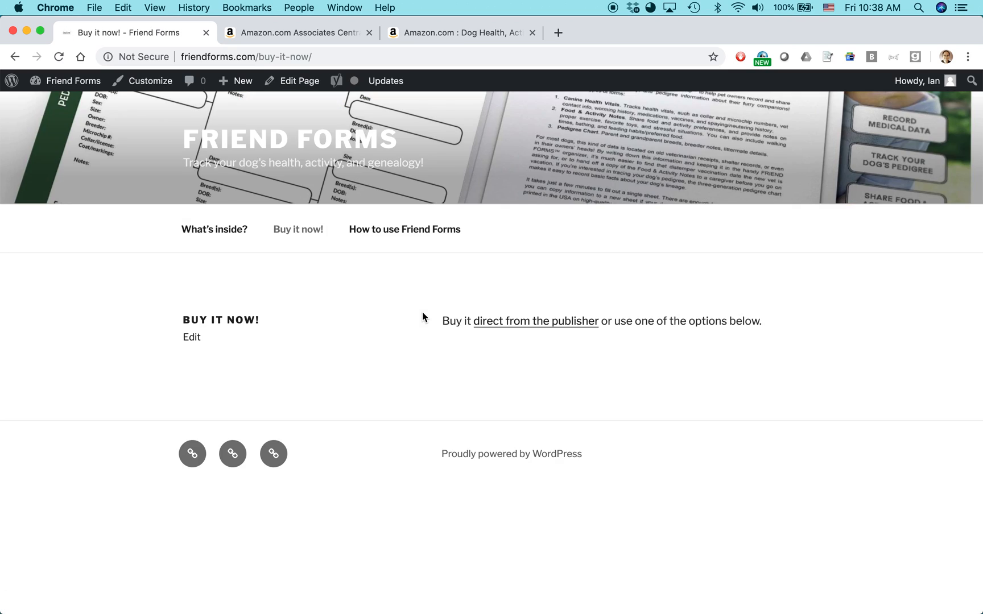
pyautogui.moveTo(475, 381)
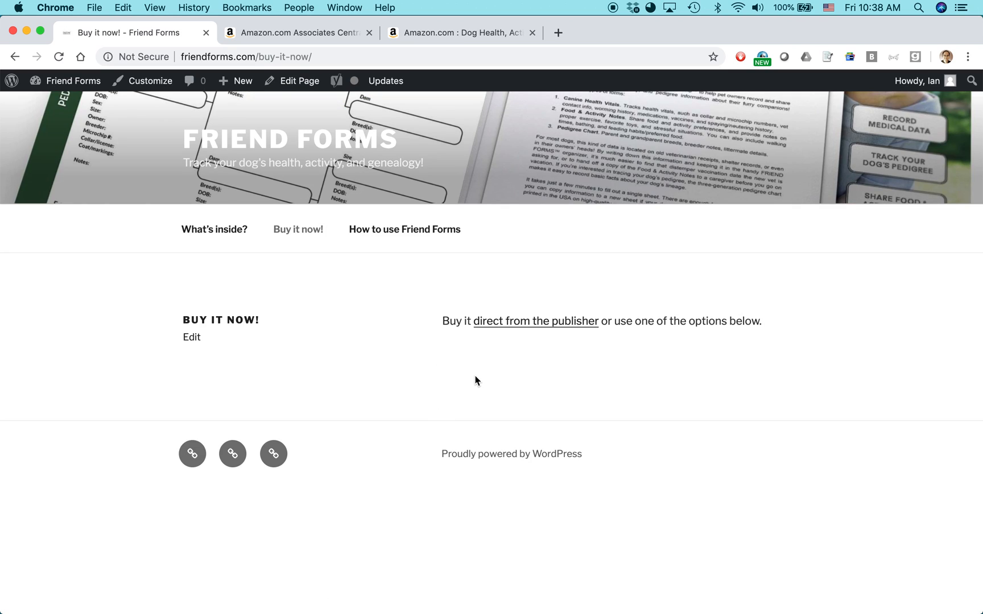
pyautogui.click(457, 31)
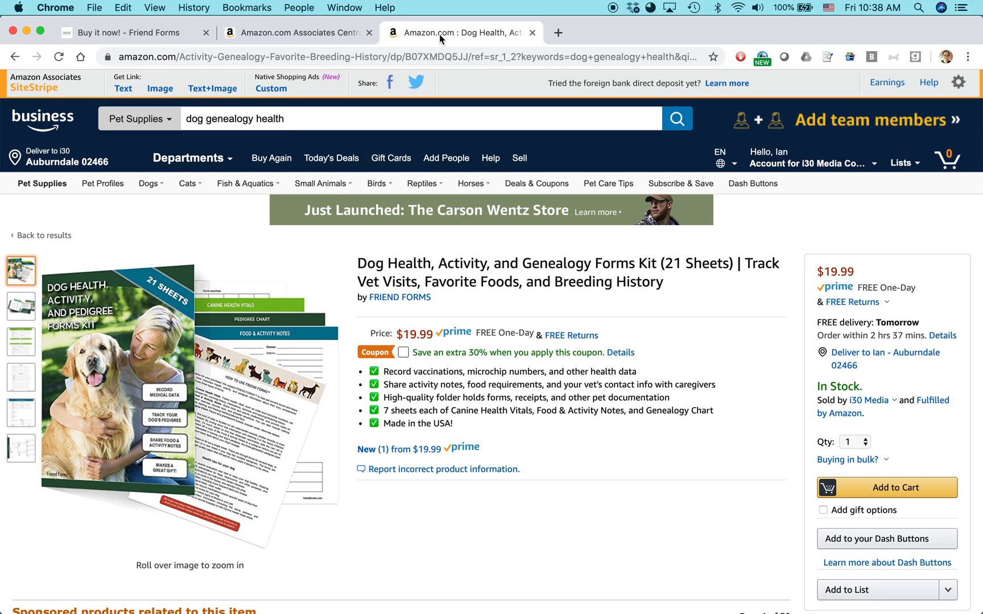
pyautogui.moveTo(959, 82)
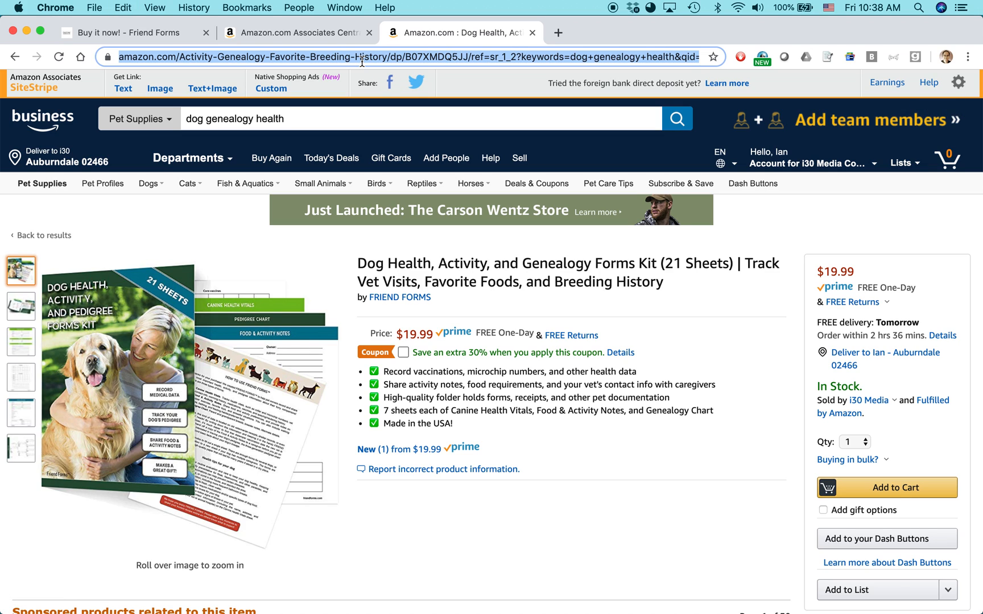
# Step: Review the Friend Forms Buy it now! page, then move to the Associates Central dashboard
pyautogui.click(129, 32)
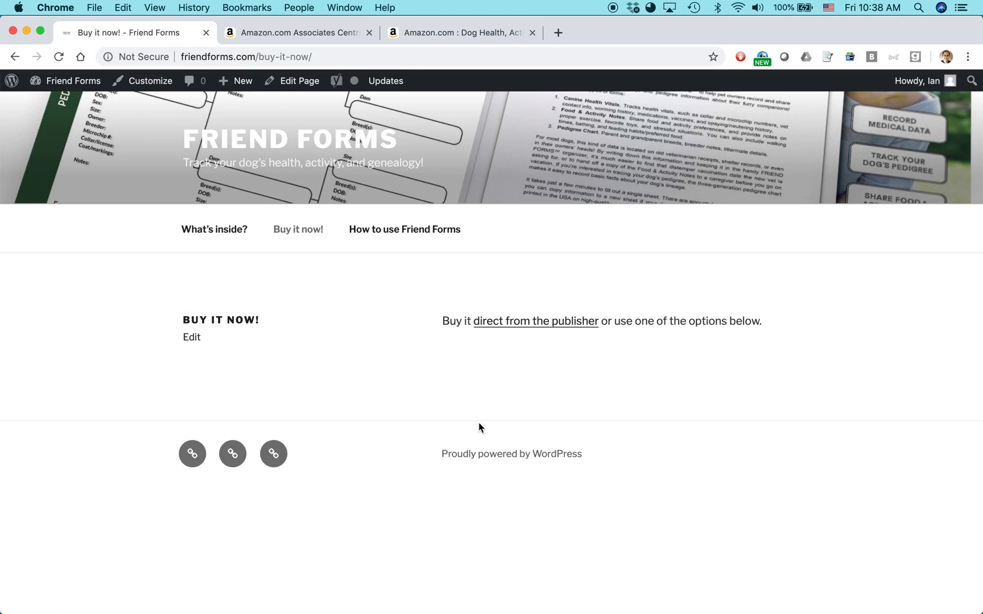
pyautogui.moveTo(464, 379)
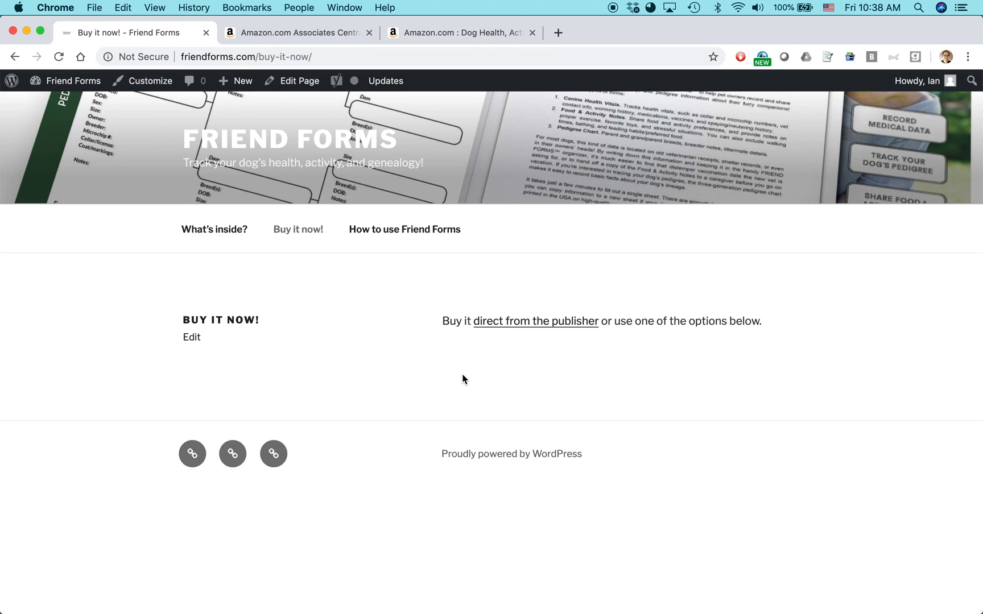
pyautogui.moveTo(458, 382)
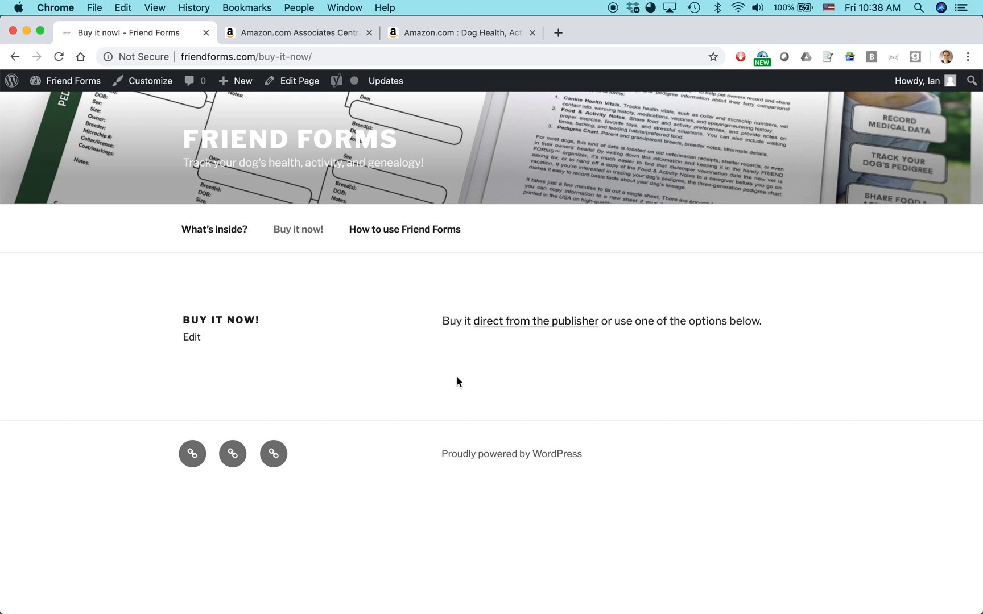
pyautogui.click(294, 32)
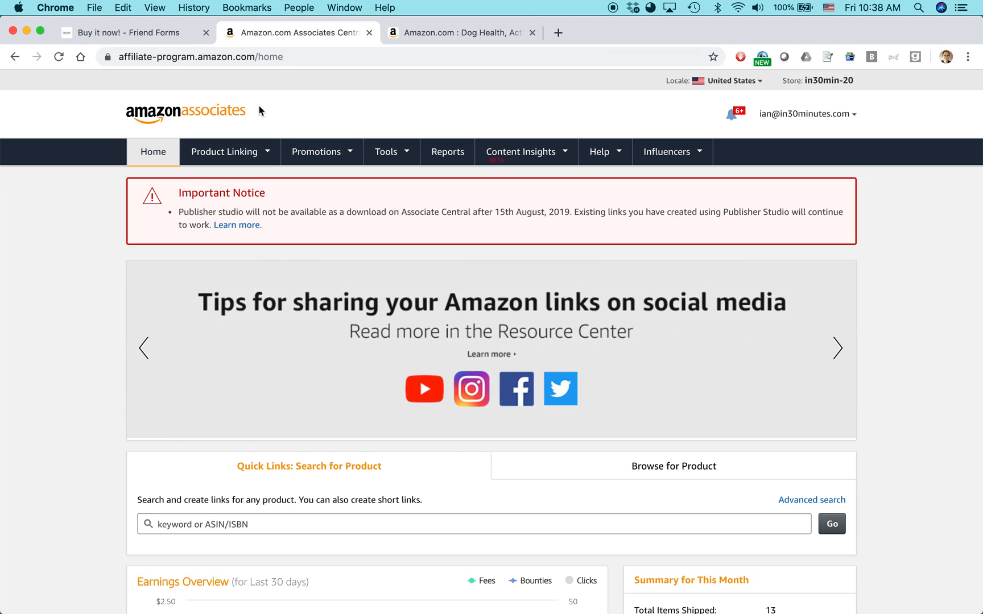
pyautogui.click(836, 348)
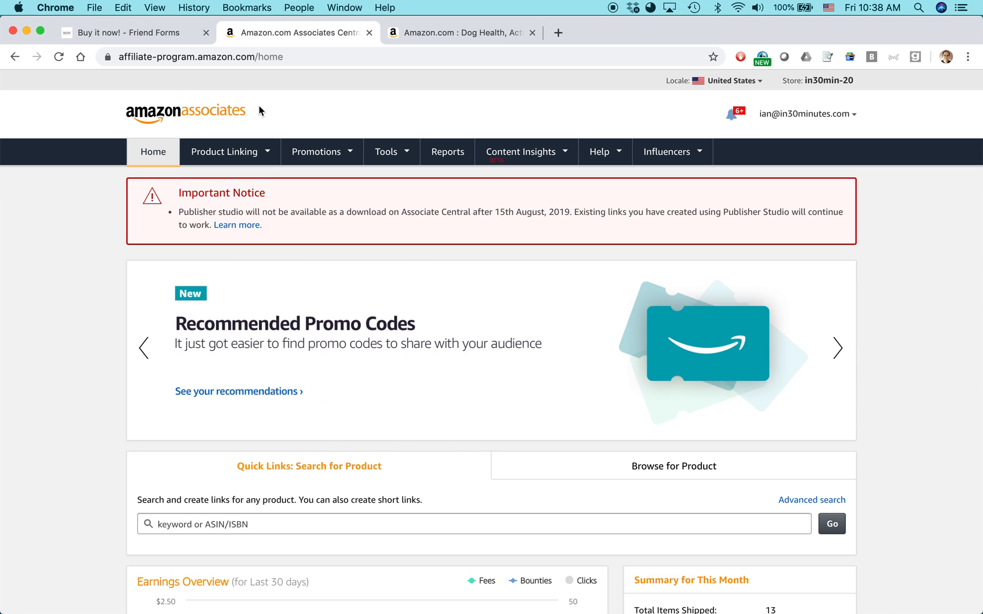
pyautogui.click(837, 348)
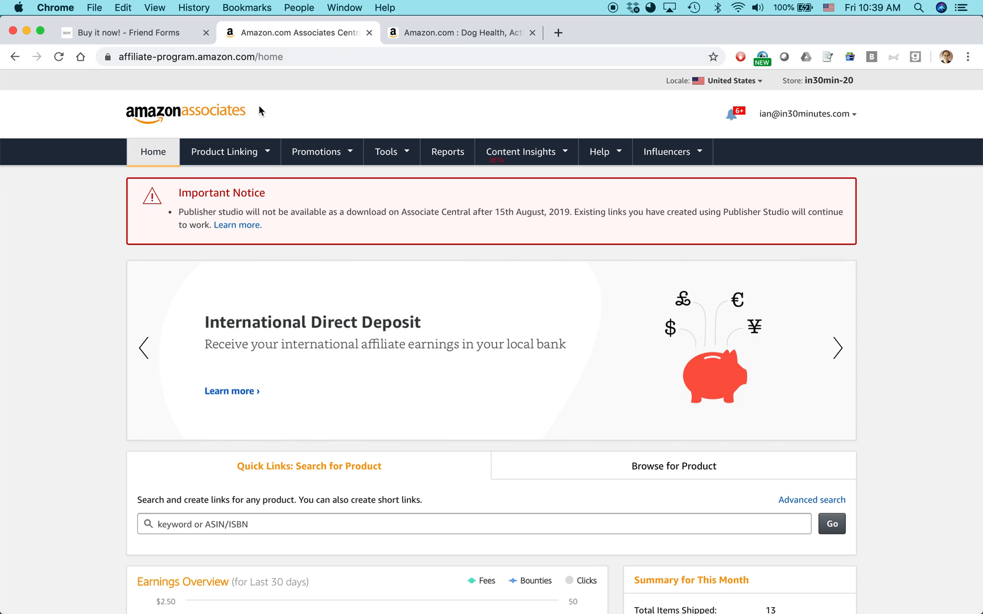
pyautogui.scroll(-3)
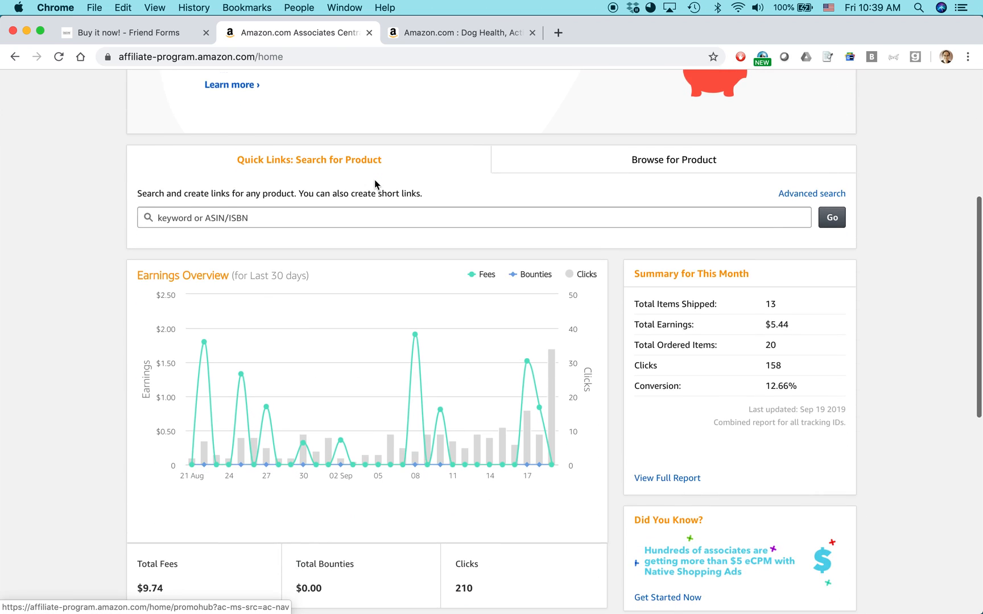
pyautogui.scroll(-3)
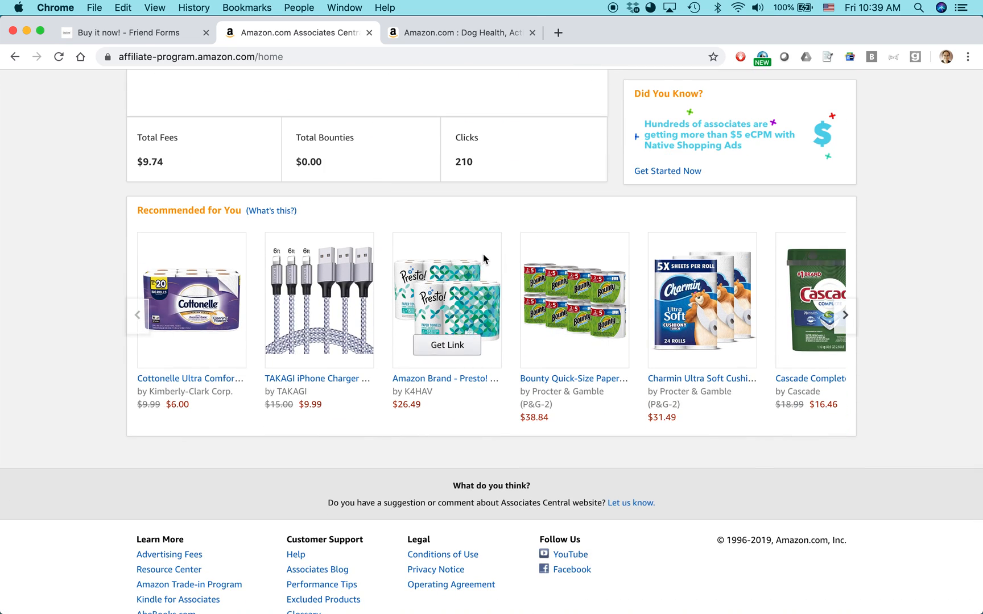
pyautogui.moveTo(191, 295)
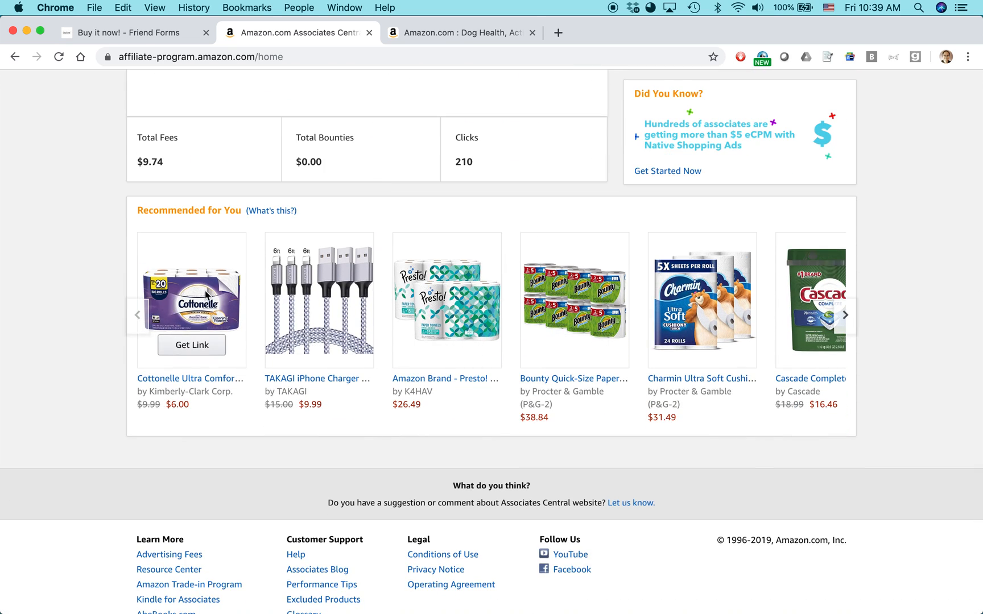
pyautogui.moveTo(703, 309)
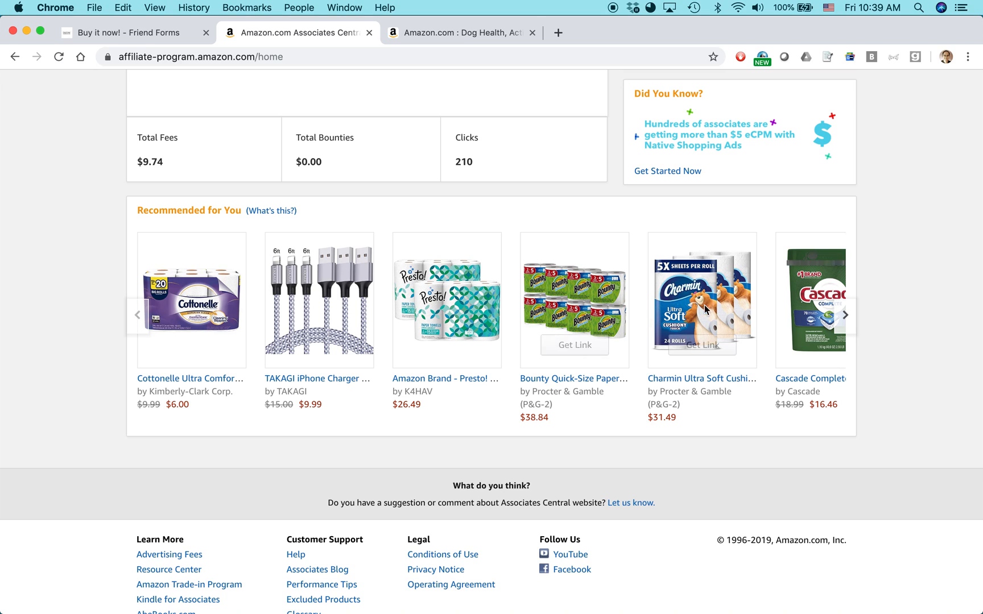
pyautogui.moveTo(351, 282)
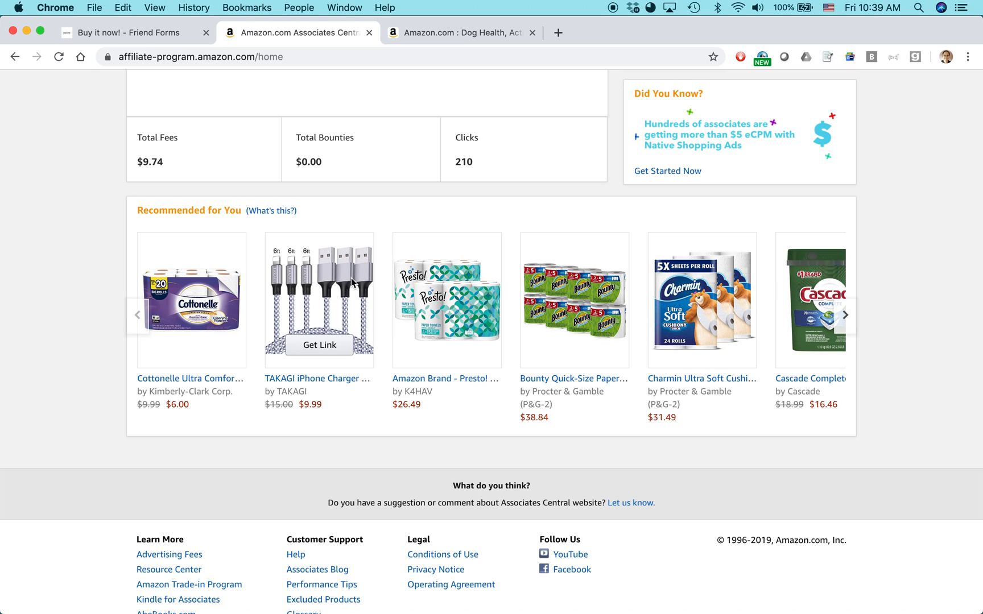
pyautogui.moveTo(352, 283)
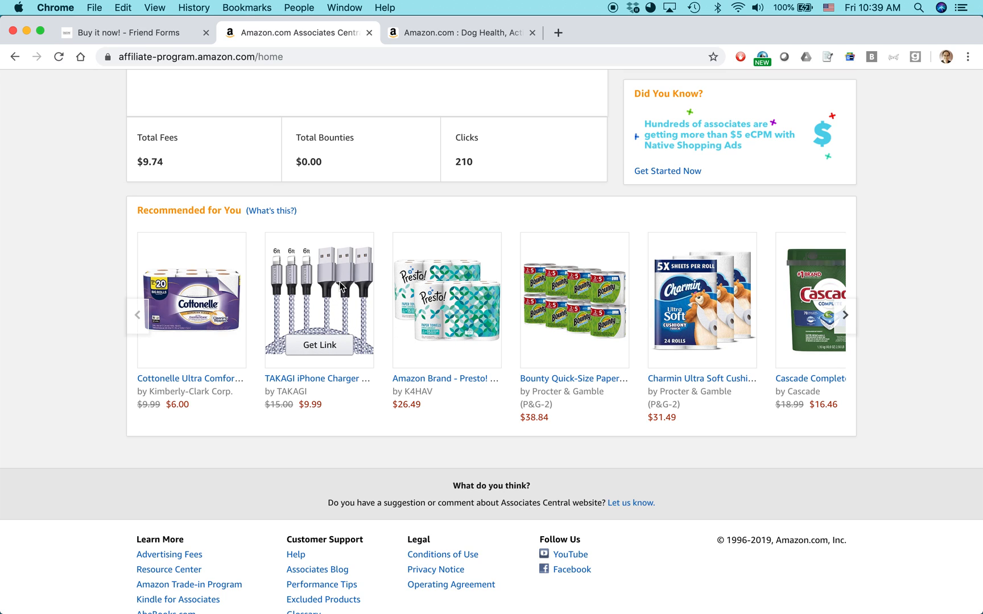
pyautogui.moveTo(887, 279)
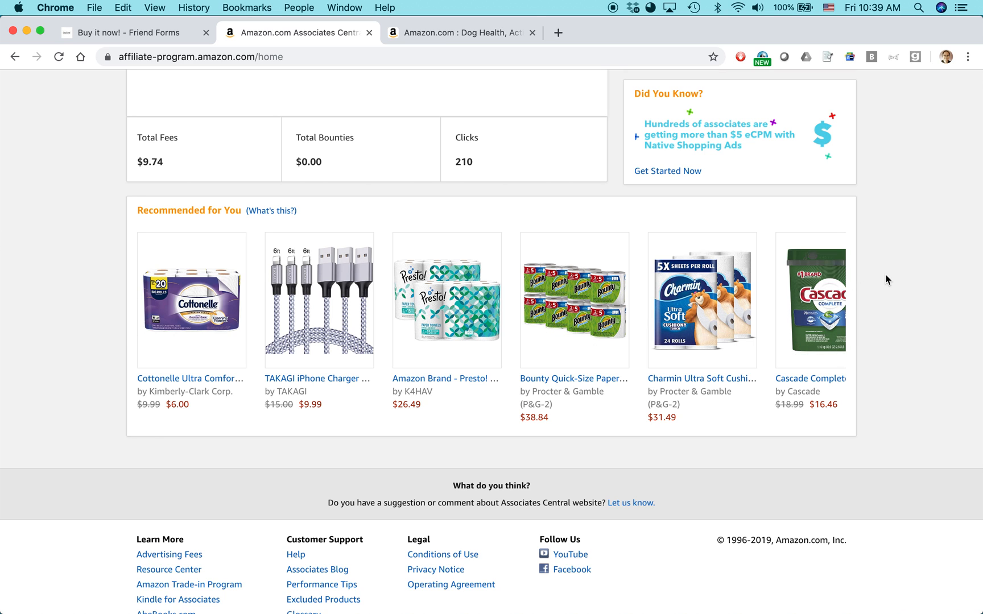
pyautogui.scroll(3)
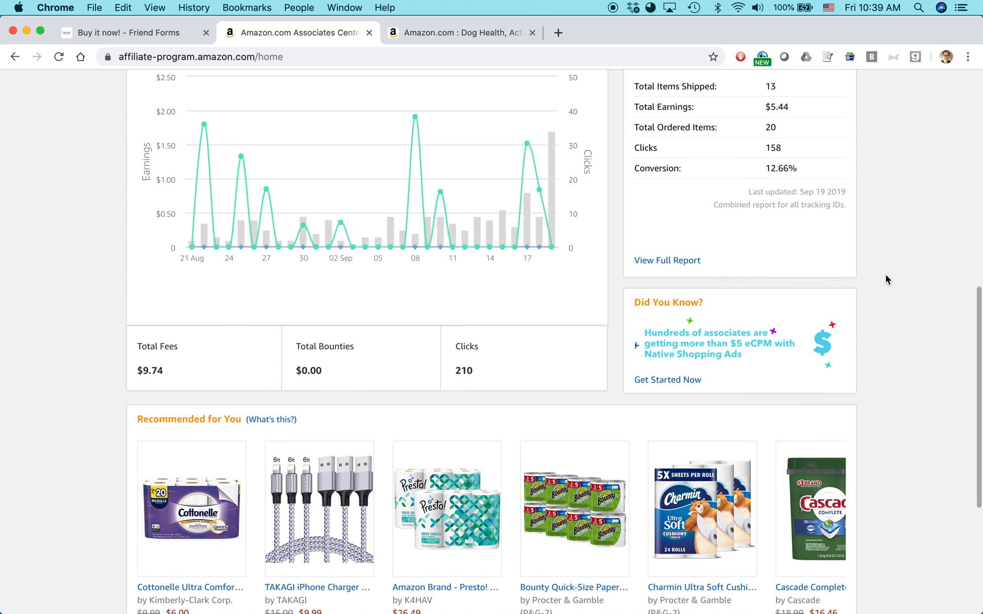
pyautogui.scroll(3)
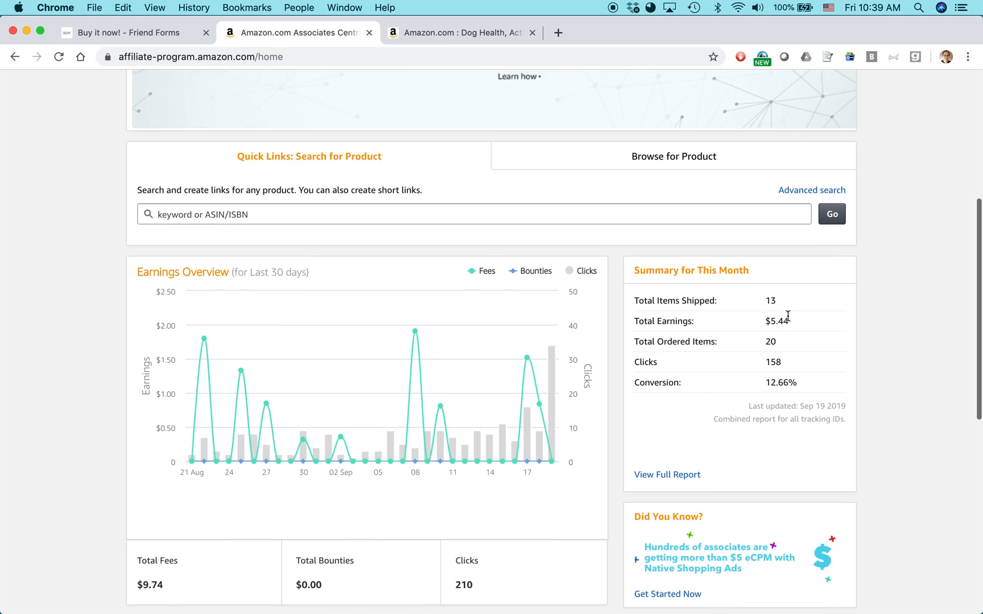
pyautogui.scroll(3)
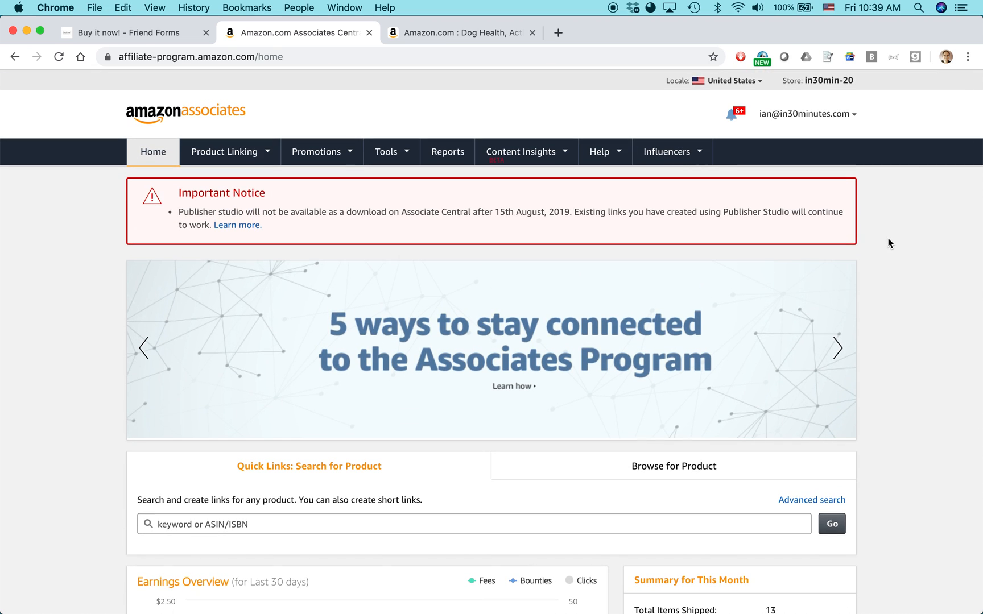
pyautogui.moveTo(321, 241)
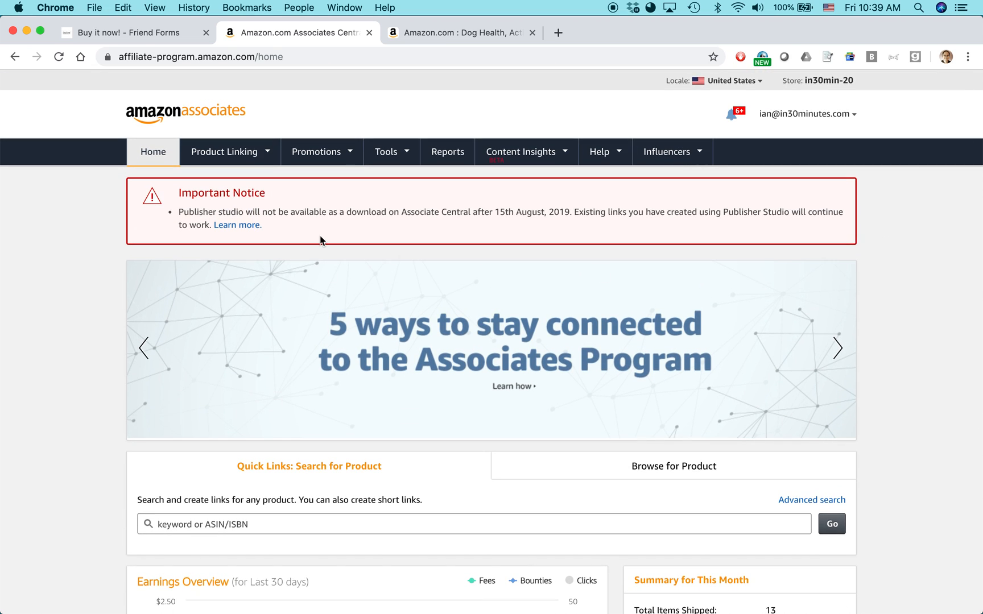
pyautogui.moveTo(209, 115)
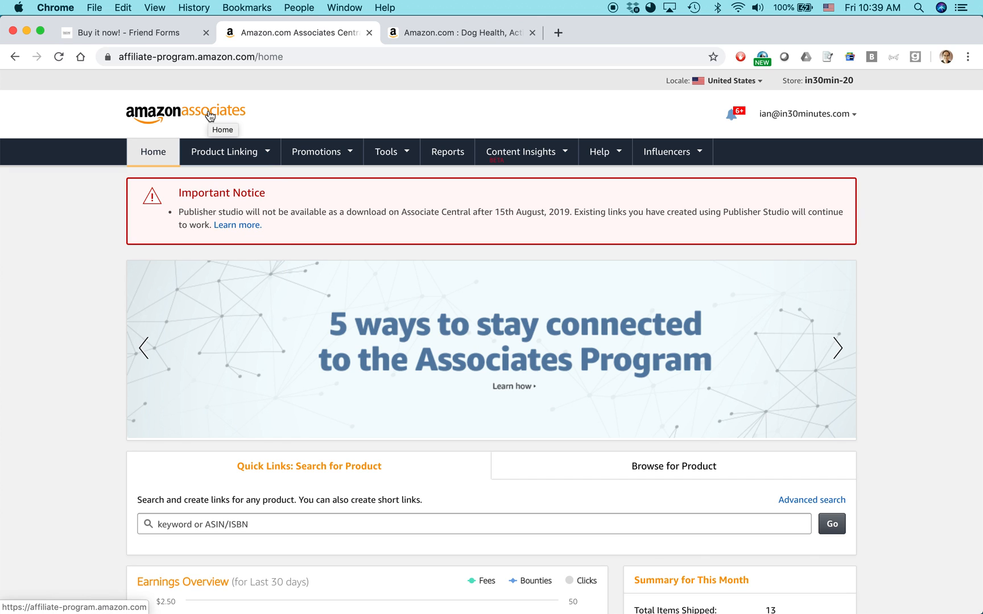
pyautogui.moveTo(70, 222)
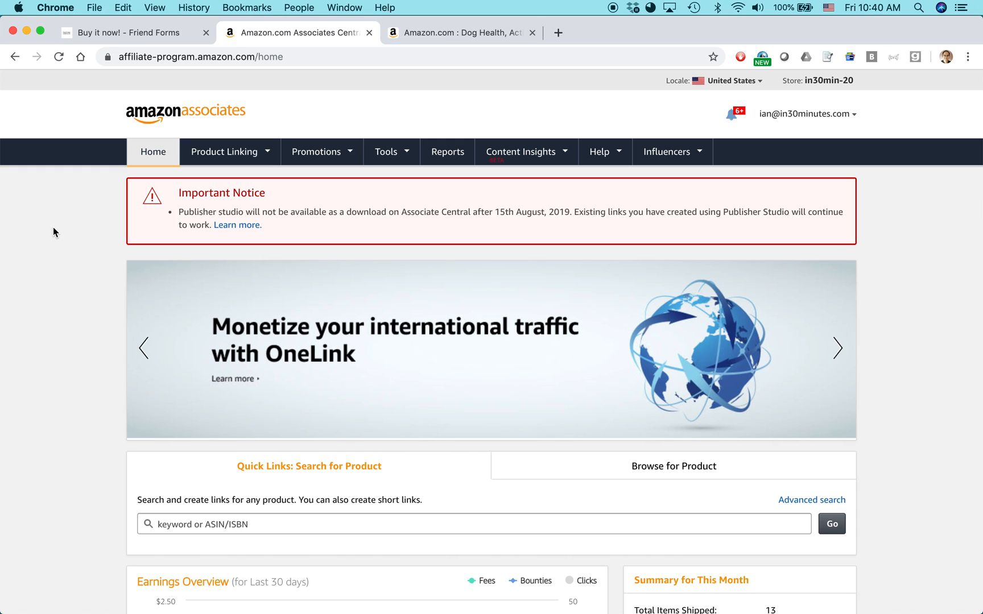
pyautogui.click(836, 348)
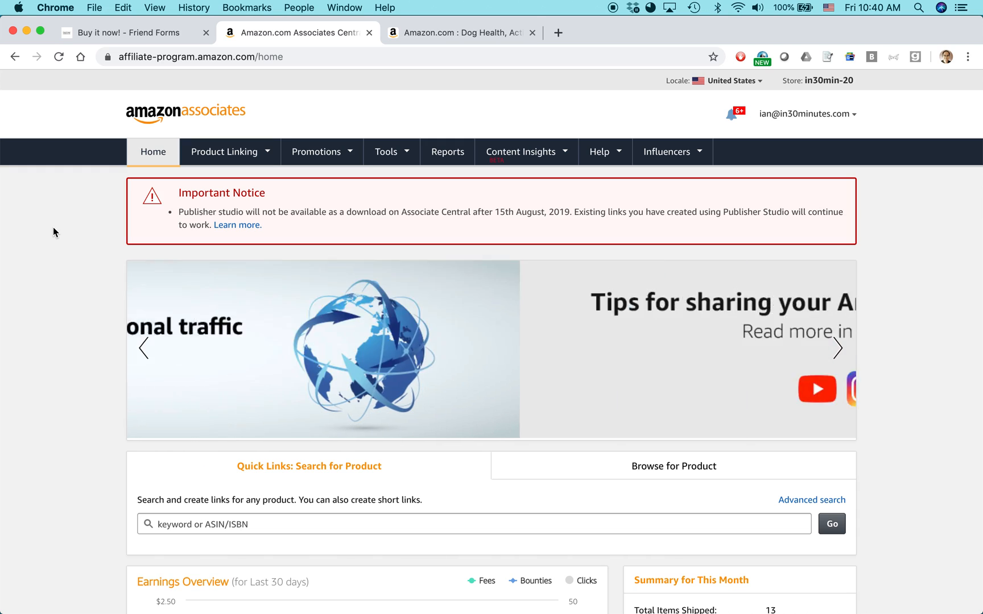
pyautogui.click(837, 348)
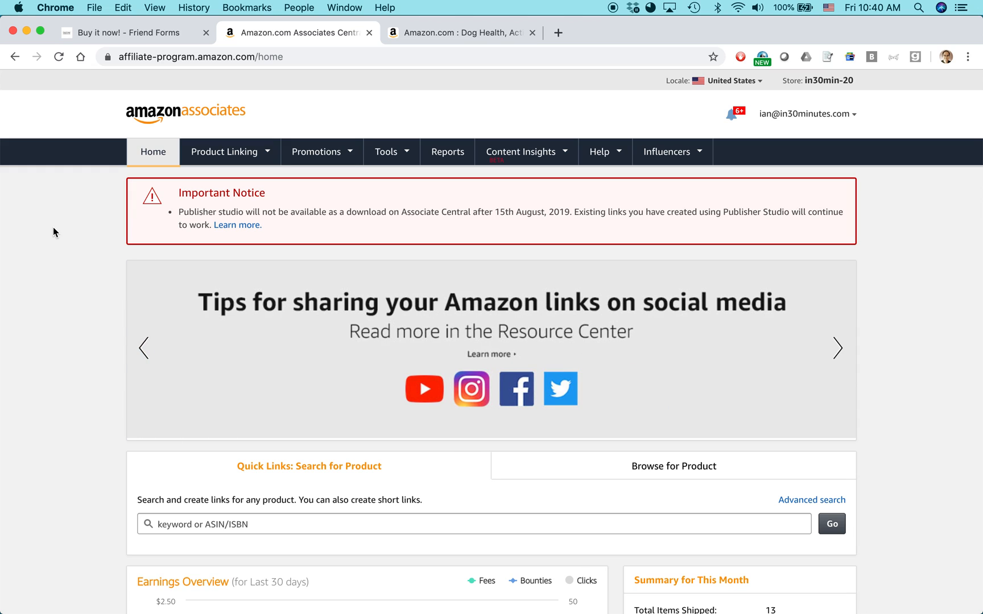
pyautogui.click(837, 348)
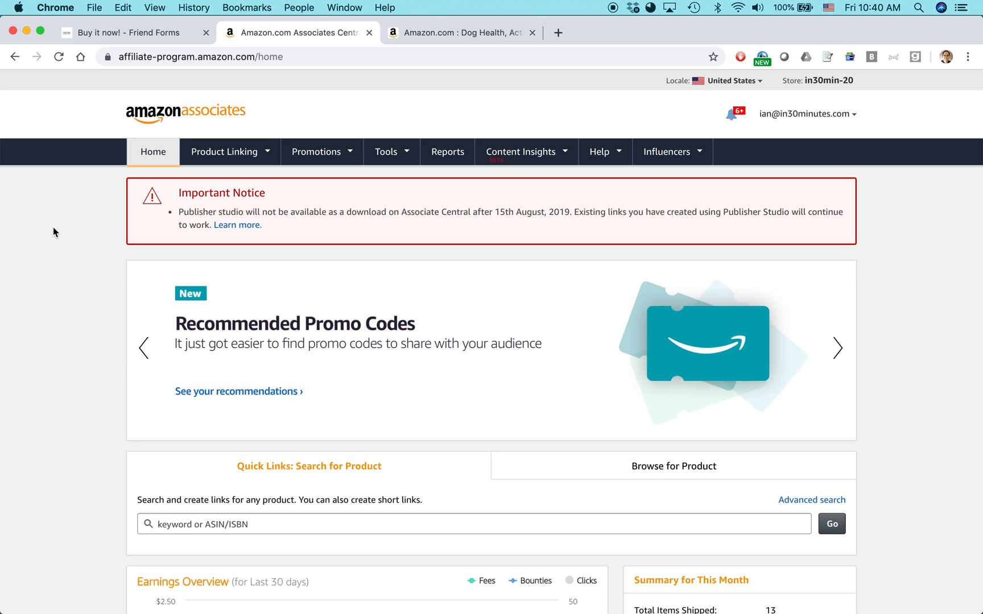
pyautogui.click(837, 348)
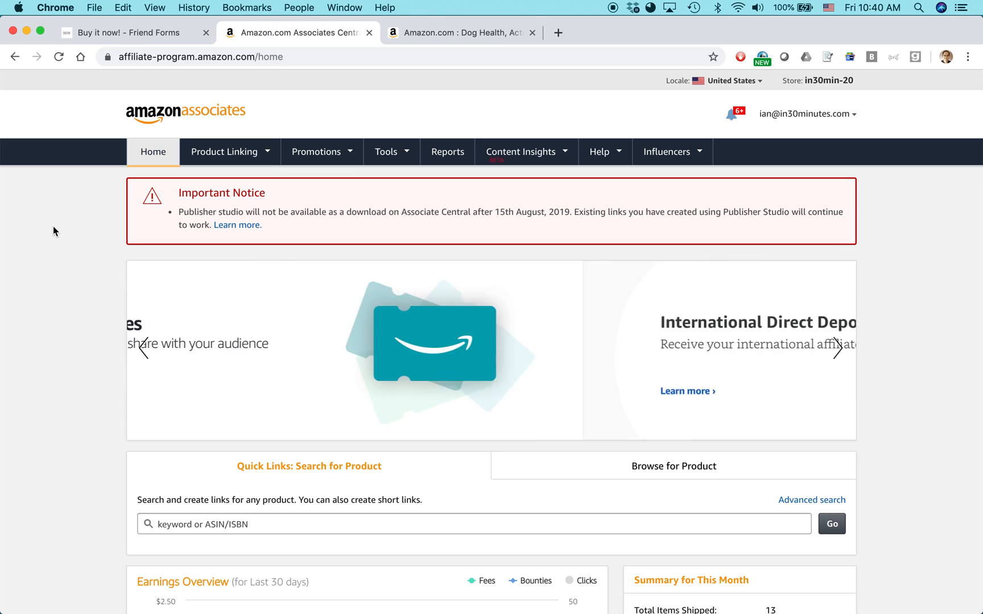
pyautogui.click(838, 349)
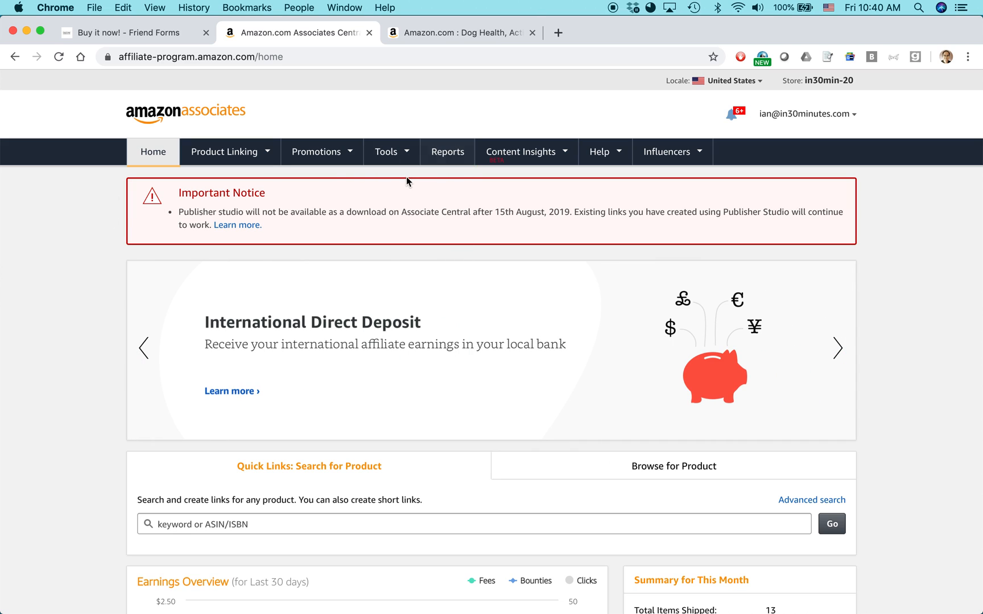
# Step: Go to the Product Links tool under Product Linking
pyautogui.click(223, 152)
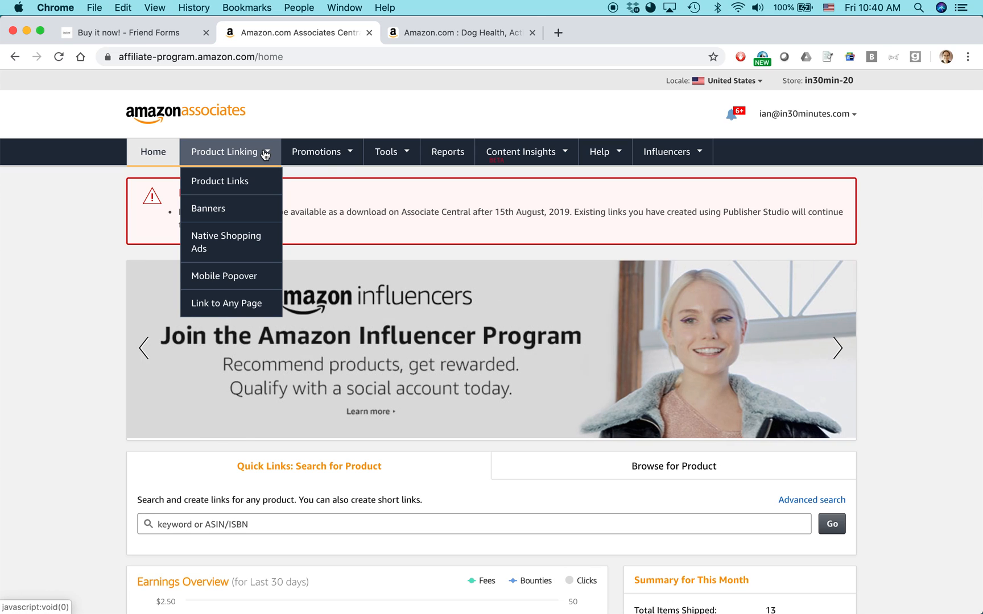
pyautogui.click(220, 181)
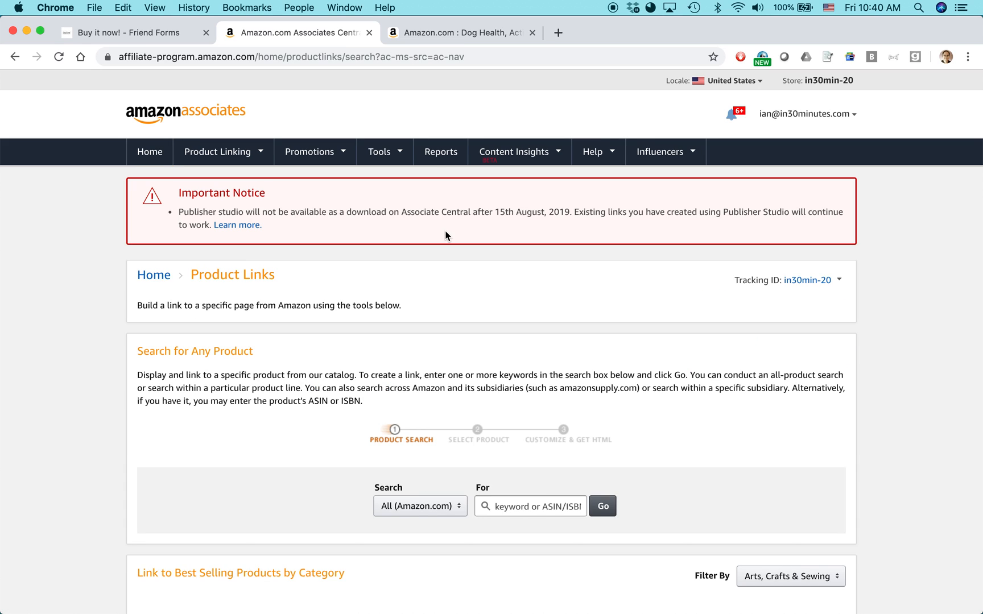
pyautogui.scroll(-3)
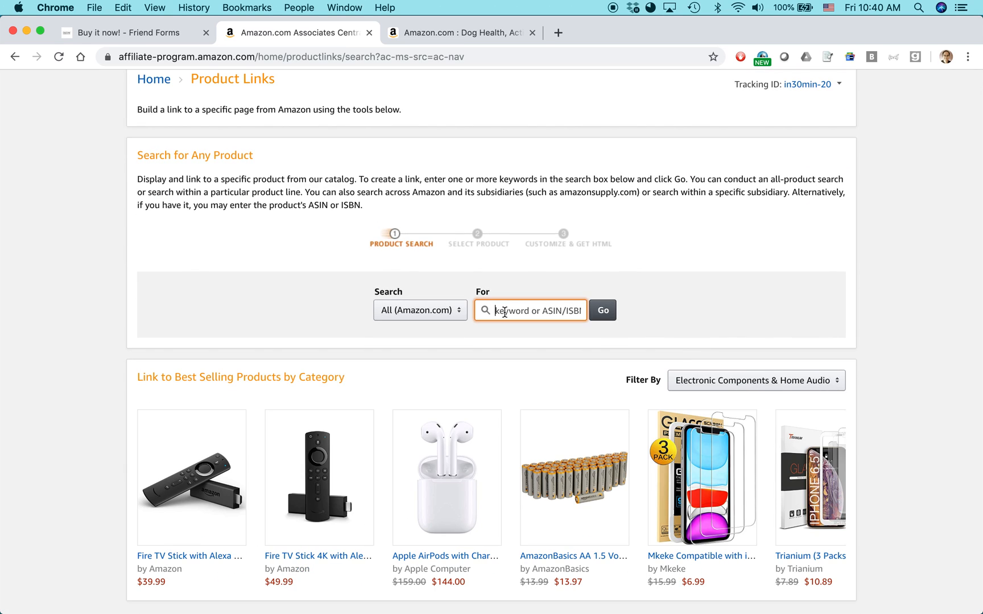
# Step: Search the catalog for 'Friend Forms' and review the 16,455 results
pyautogui.write('Frie')
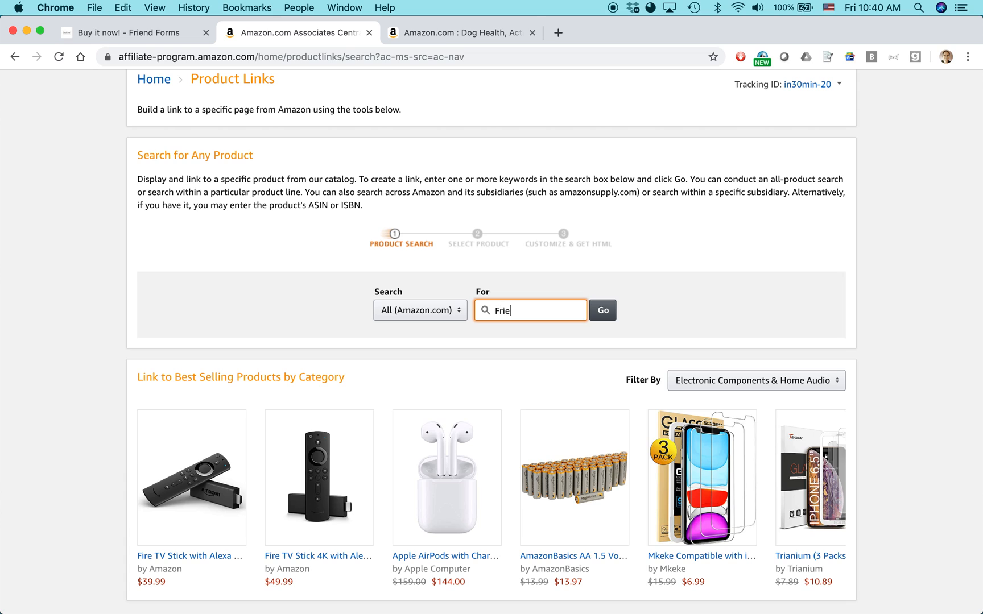
pyautogui.write('nd Forms')
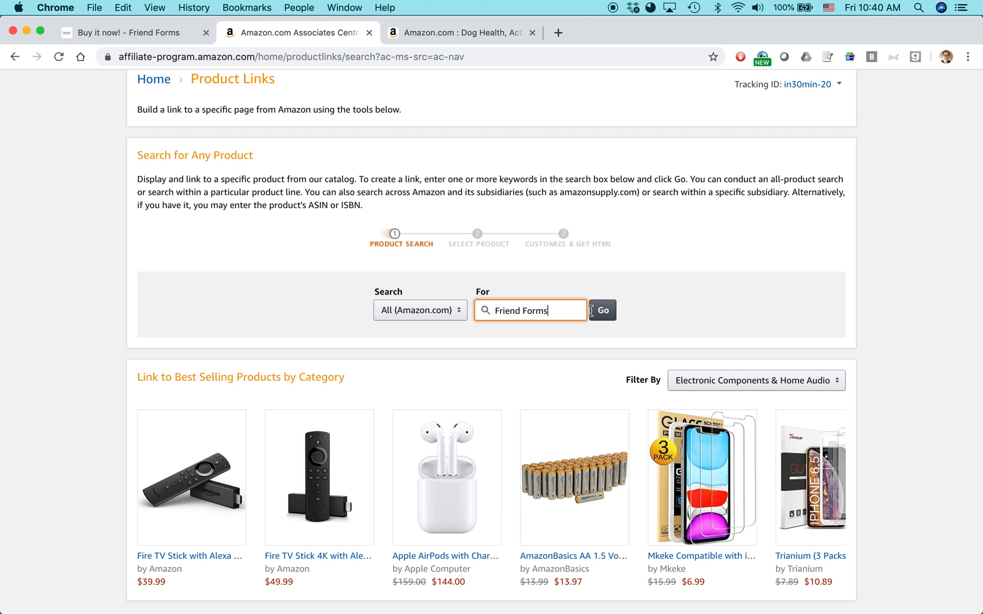
pyautogui.click(602, 310)
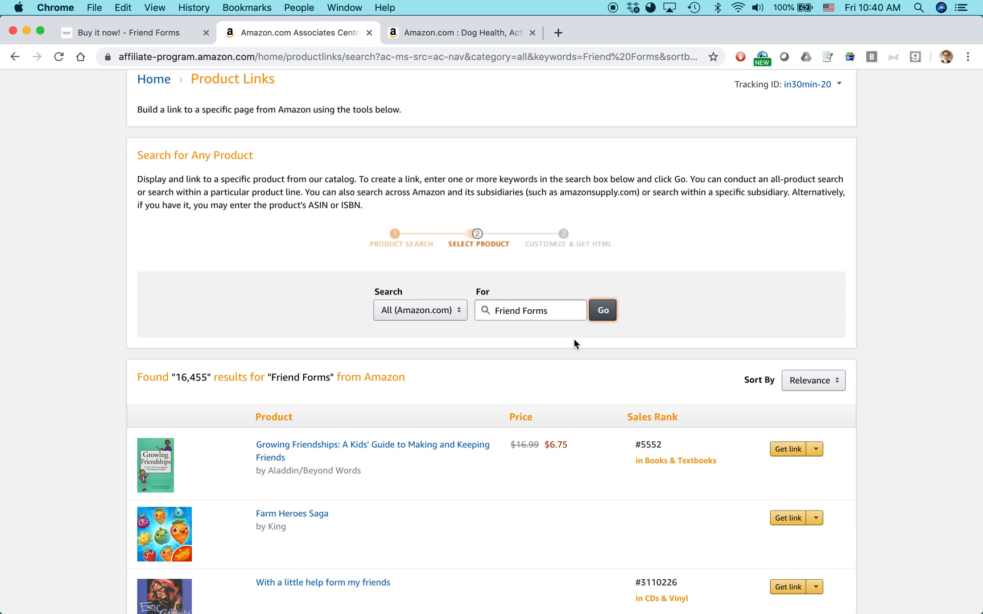
pyautogui.scroll(-3)
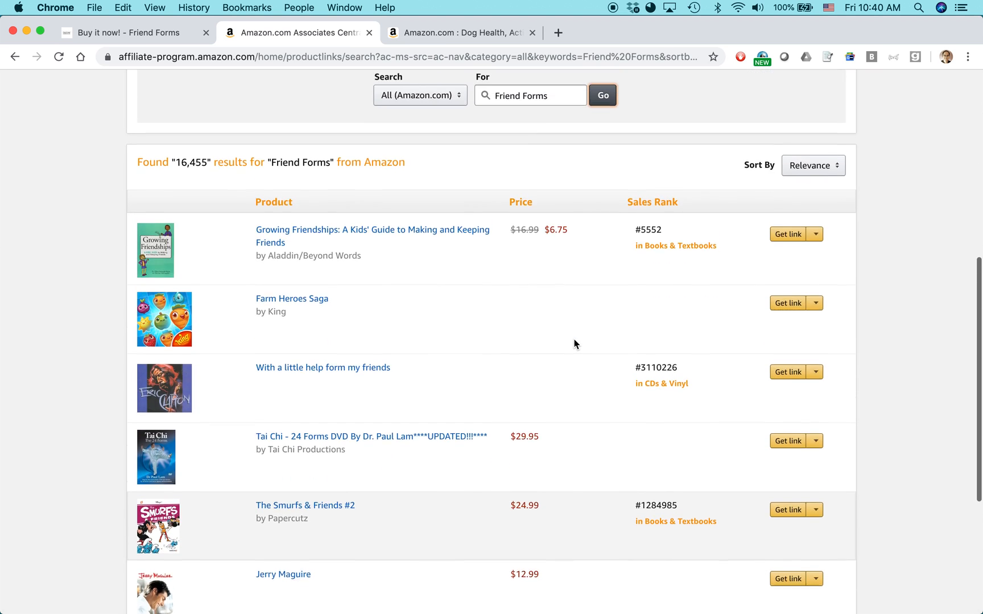
pyautogui.scroll(3)
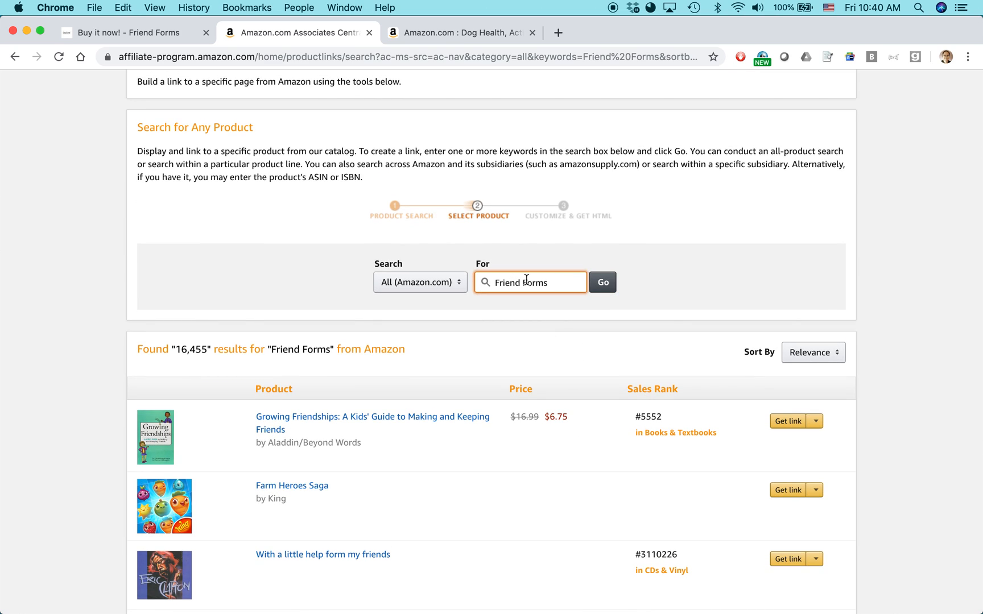
pyautogui.moveTo(548, 283)
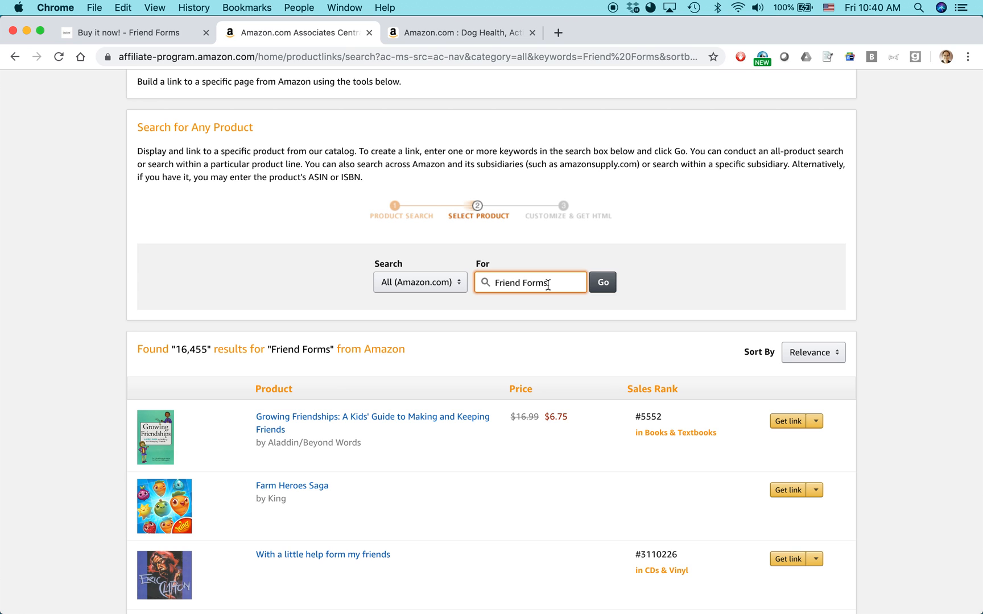
pyautogui.scroll(3)
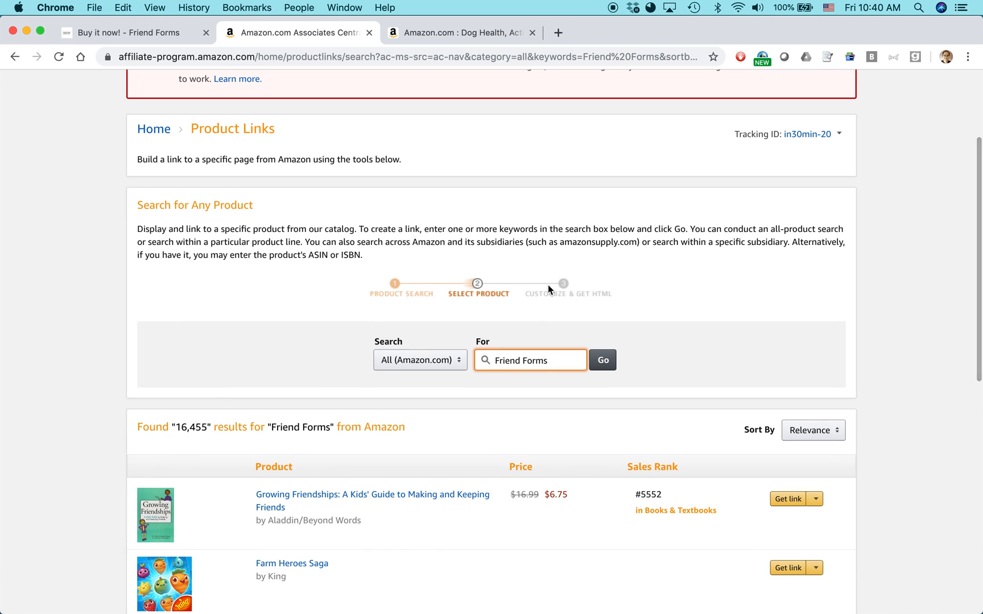
pyautogui.scroll(3)
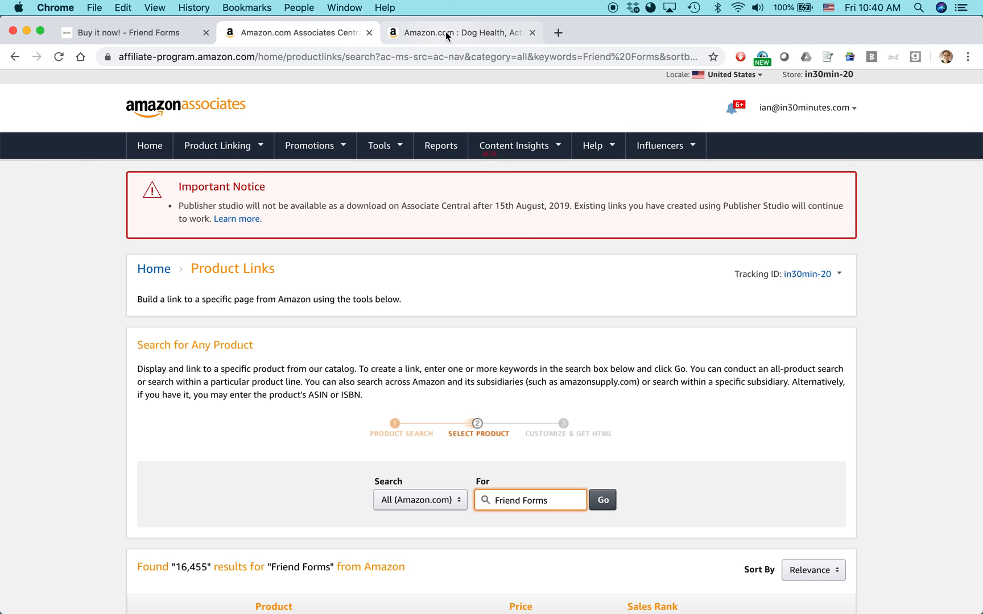
# Step: Switch to the Dog Health, Activity, and Genealogy Forms Kit (21 Sheets) listing
pyautogui.click(461, 32)
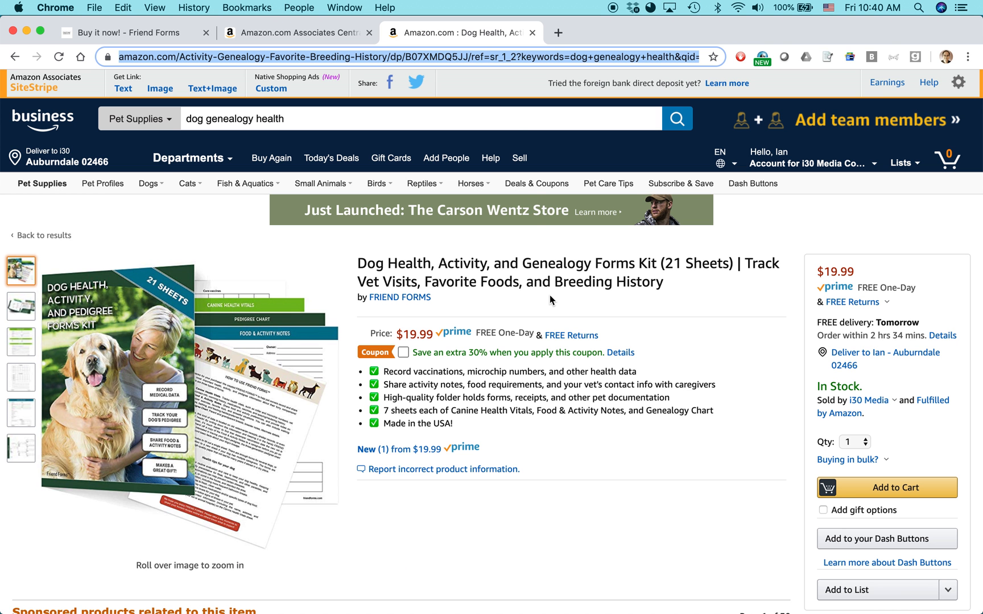
pyautogui.moveTo(583, 297)
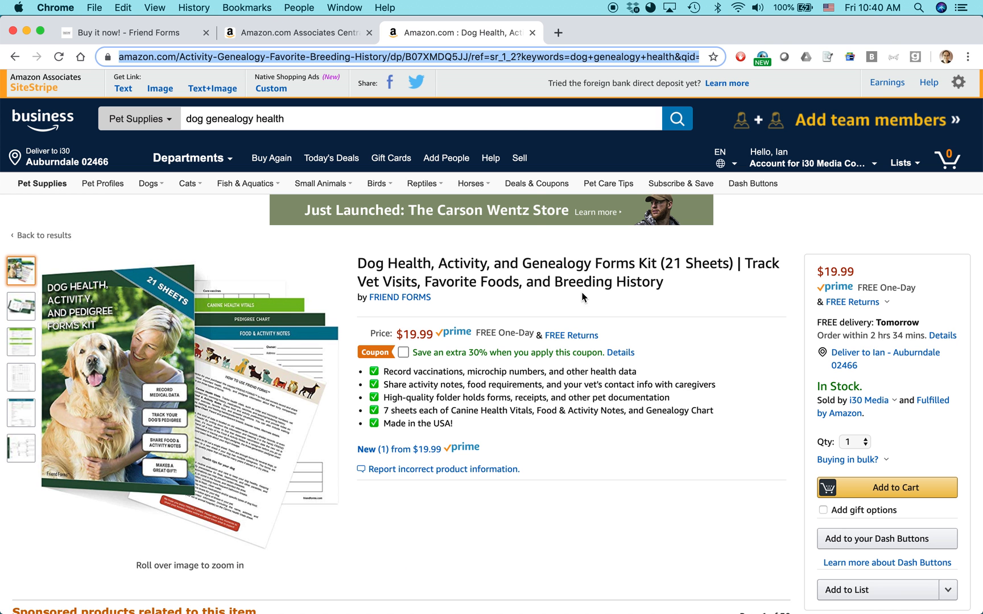
pyautogui.moveTo(811, 89)
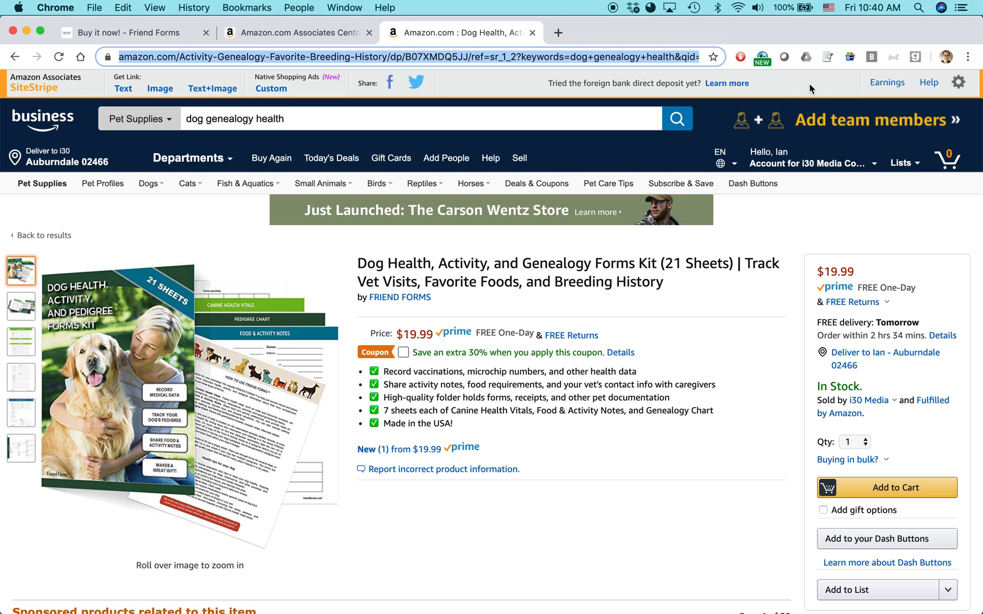
pyautogui.moveTo(712, 82)
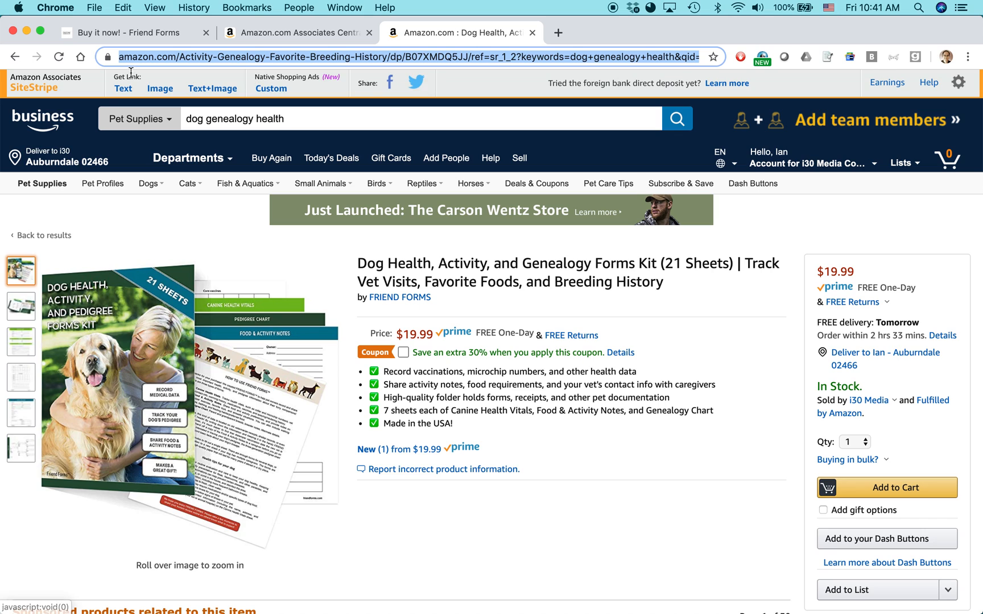
pyautogui.moveTo(148, 283)
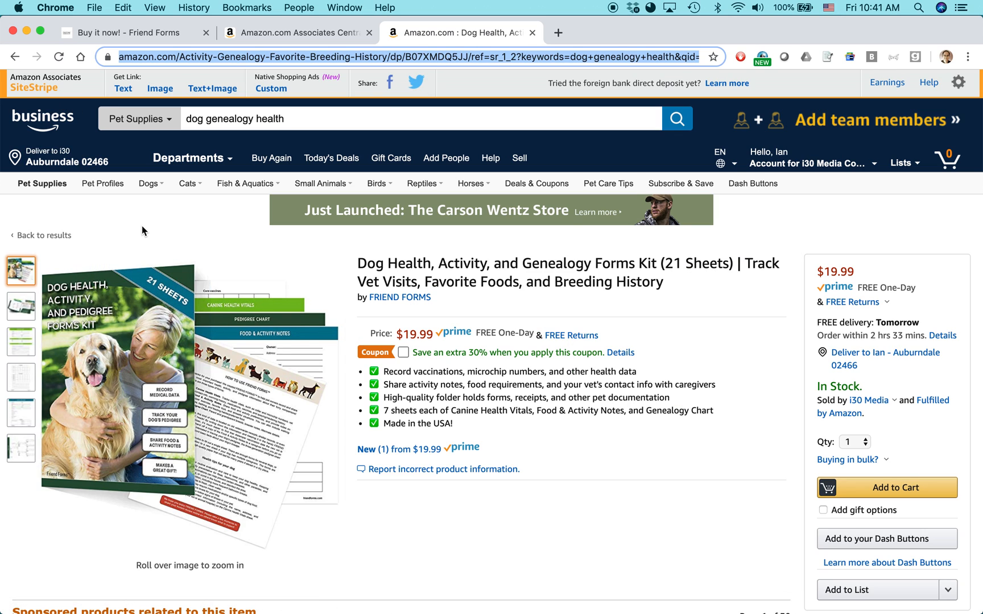
pyautogui.moveTo(124, 88)
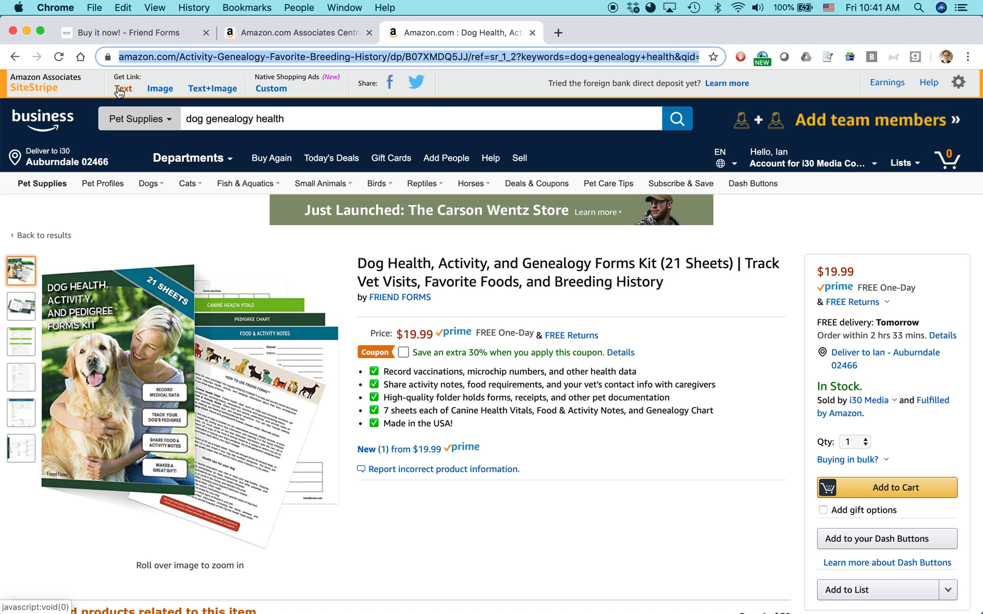
pyautogui.moveTo(235, 82)
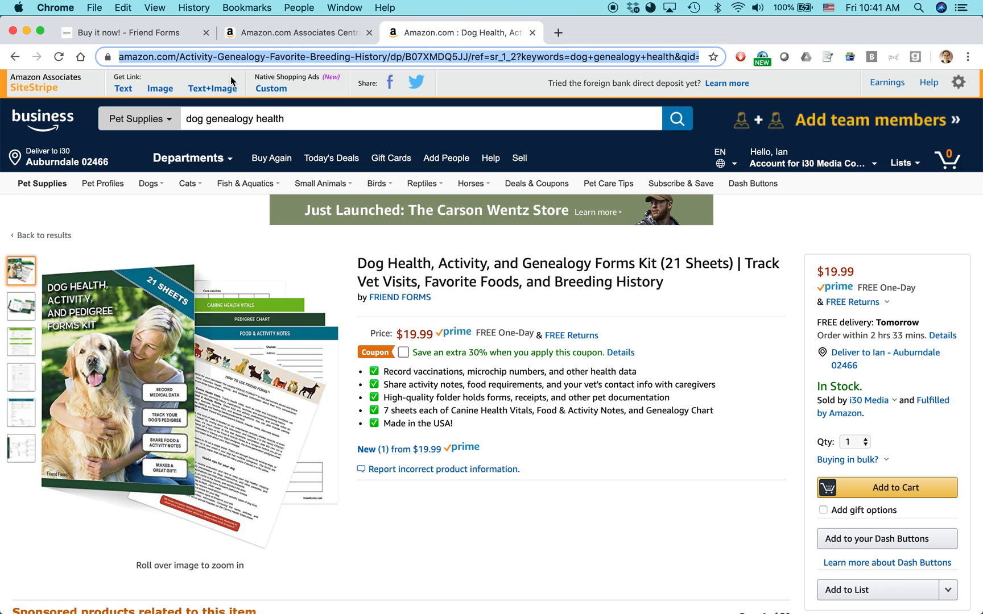
pyautogui.moveTo(203, 76)
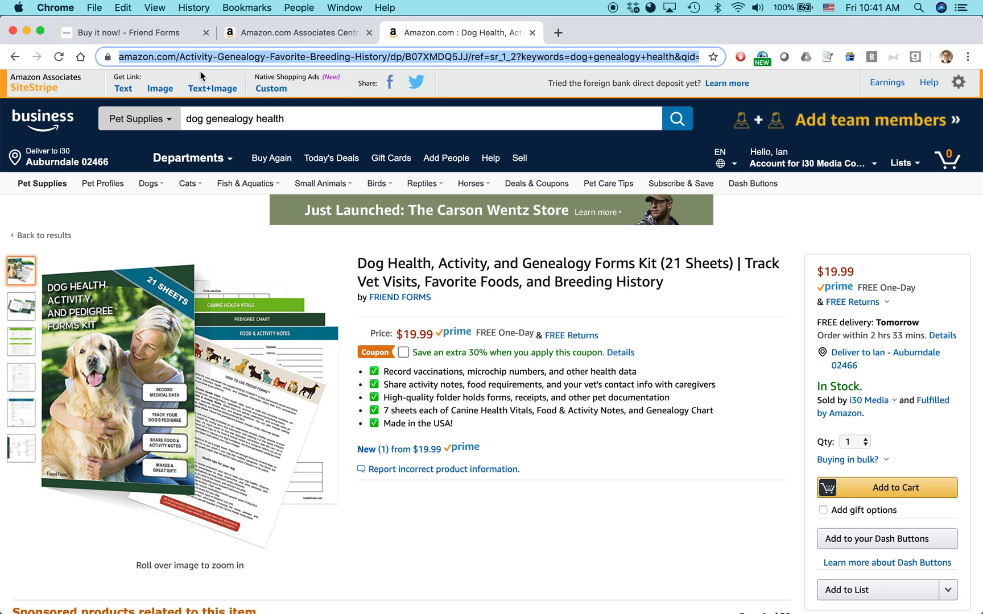
pyautogui.moveTo(233, 65)
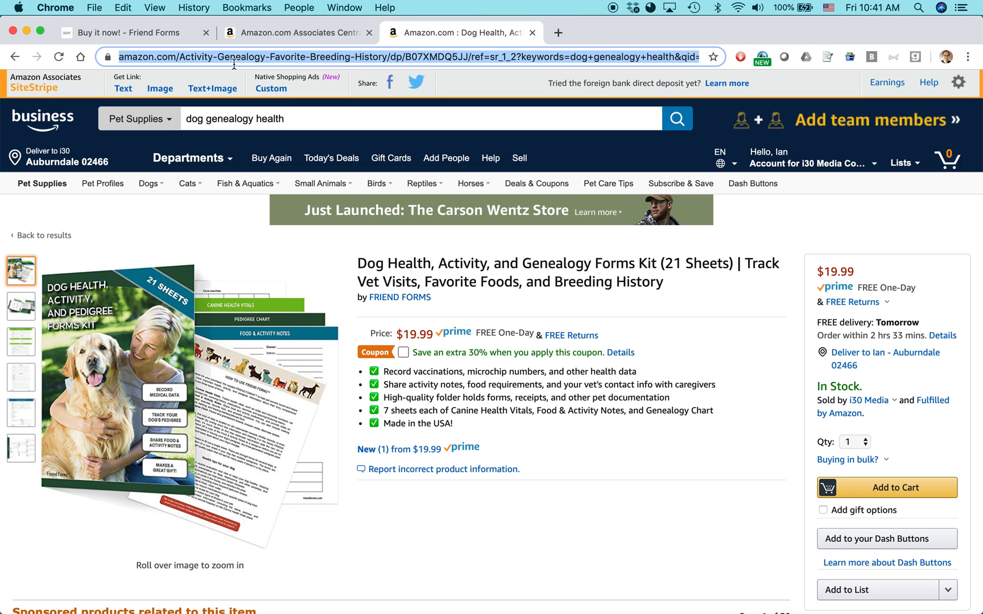
pyautogui.moveTo(123, 88)
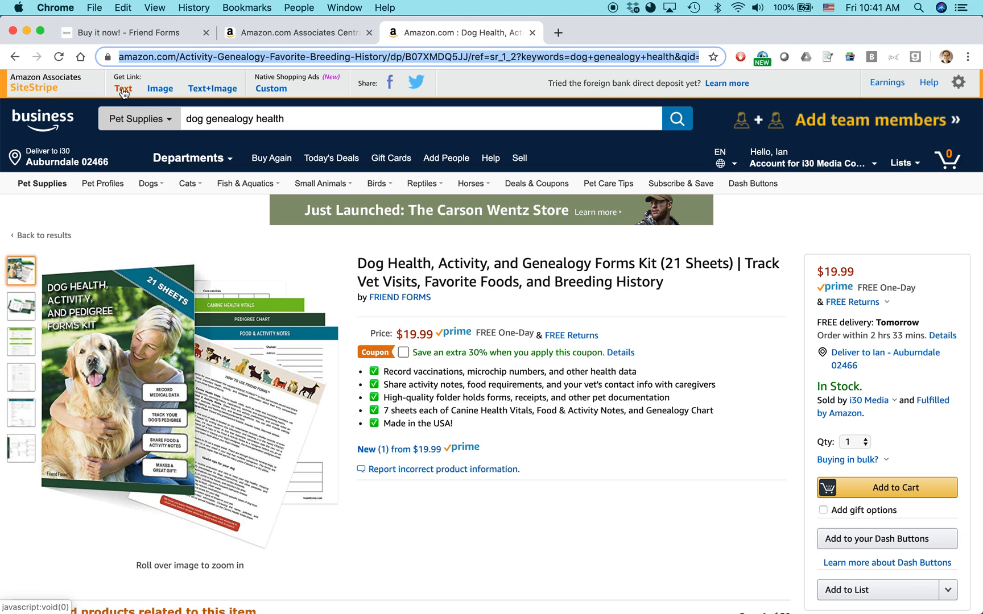
# Step: Create a SiteStripe text link, compare the full link, and keep the short amzn.to link
pyautogui.click(124, 89)
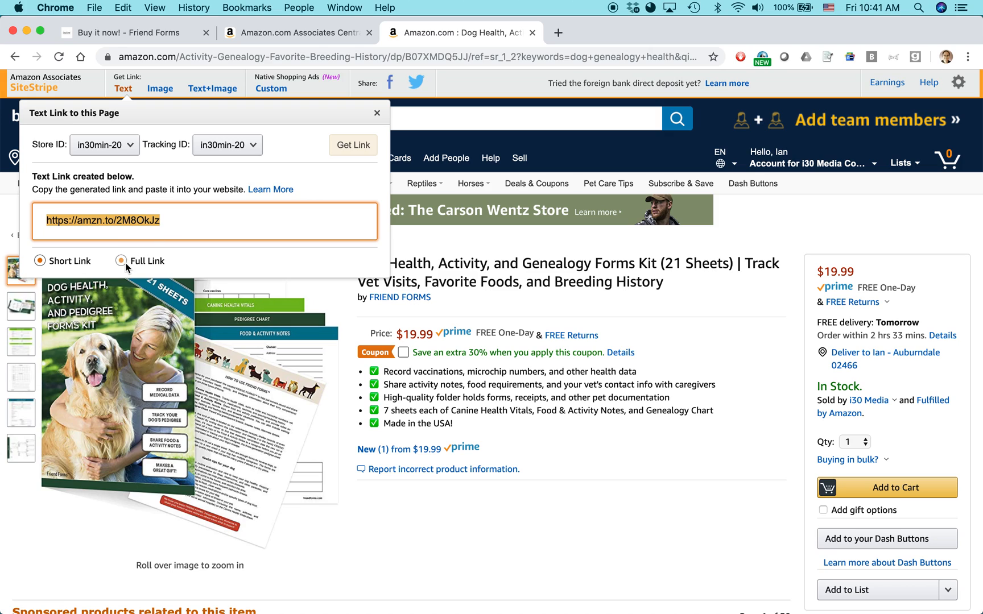
pyautogui.click(123, 261)
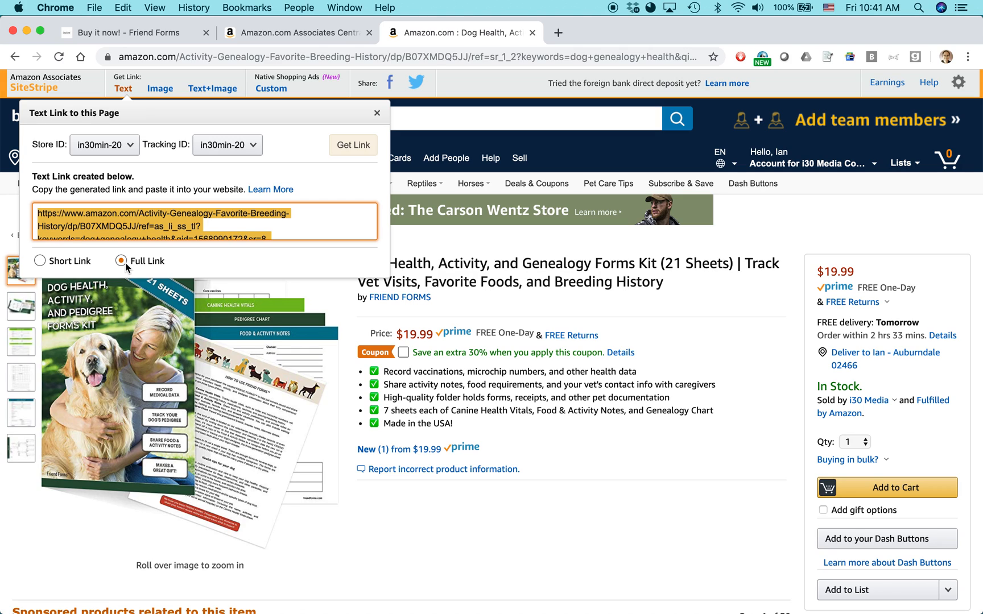
pyautogui.click(39, 260)
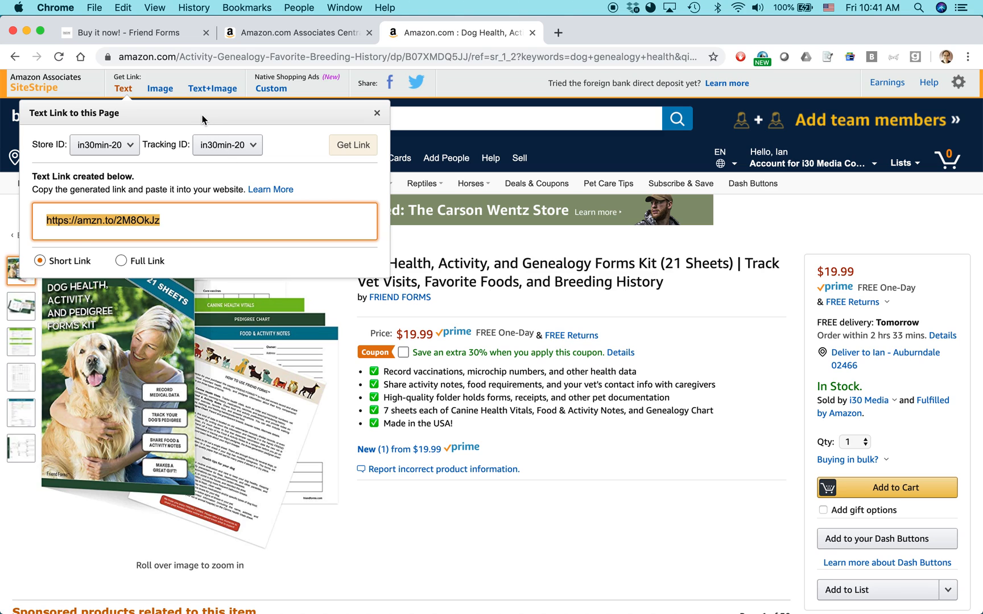
pyautogui.moveTo(212, 88)
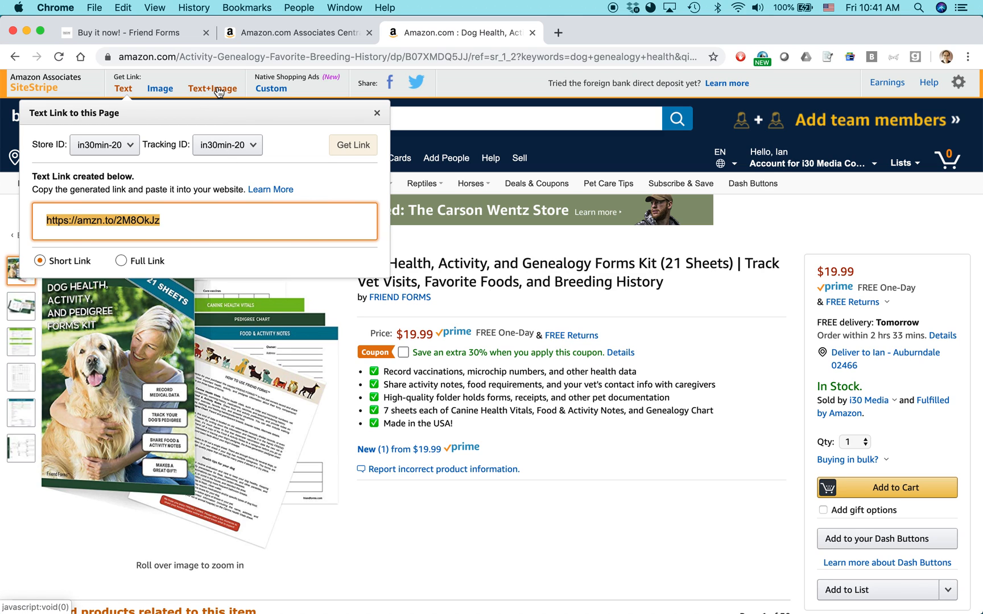
# Step: Generate the SiteStripe Text+Image embed code and preview for the dog forms kit
pyautogui.click(213, 87)
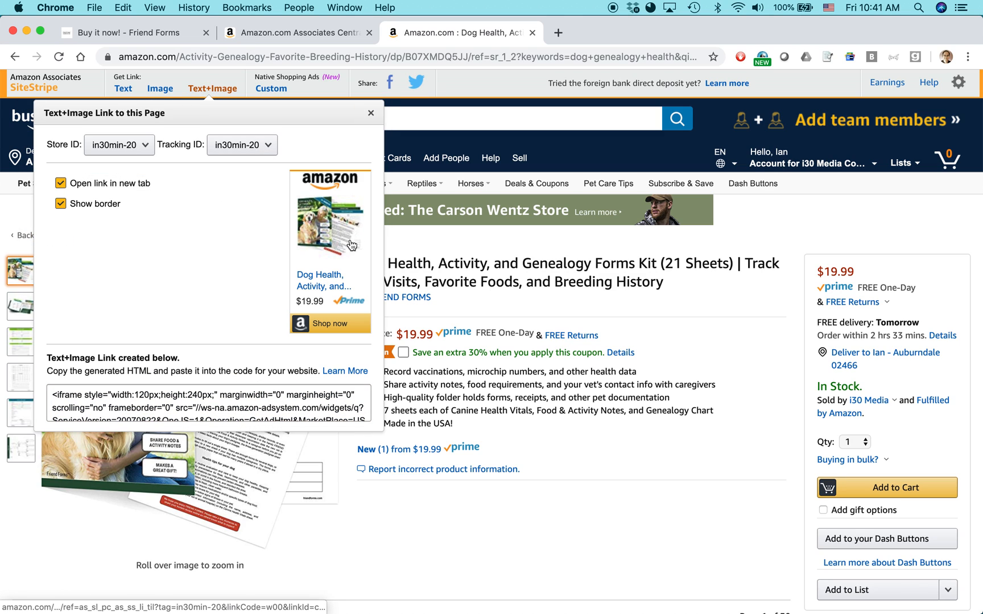
pyautogui.moveTo(323, 264)
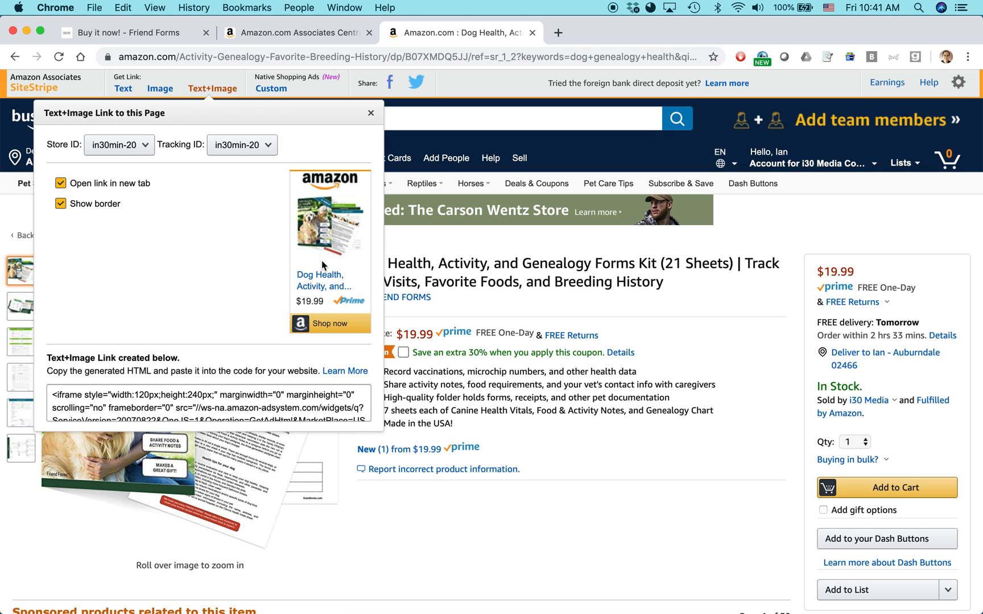
pyautogui.moveTo(123, 221)
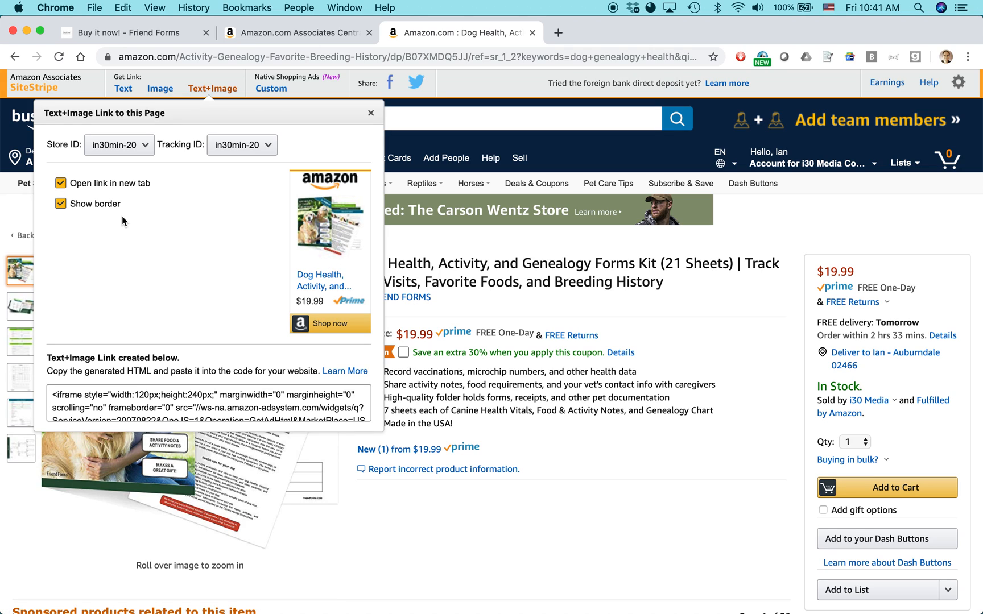
pyautogui.moveTo(190, 401)
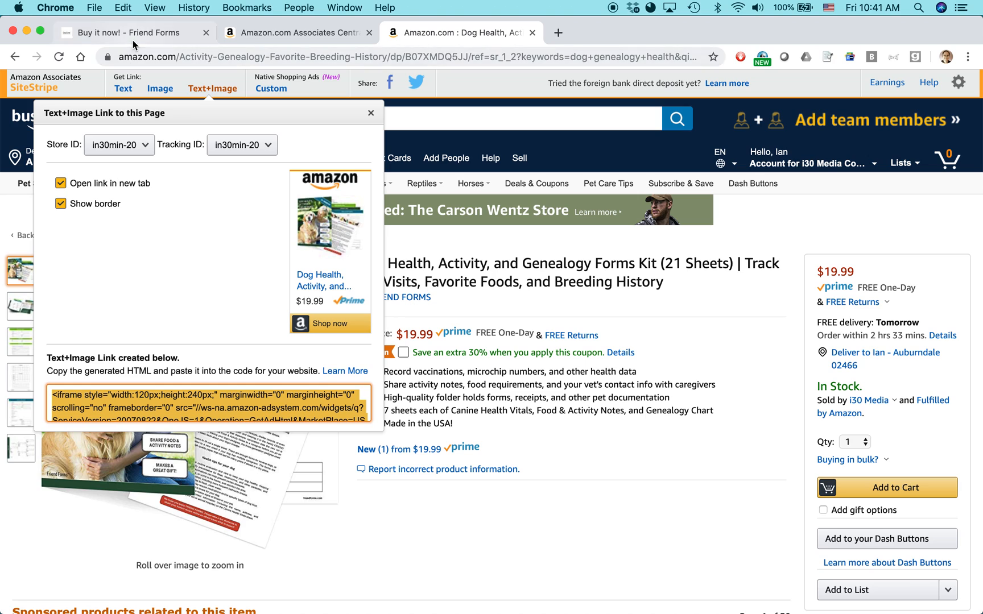
# Step: Switch to the 'Buy it now! - Friend Forms' tab and use Edit Page
pyautogui.click(100, 32)
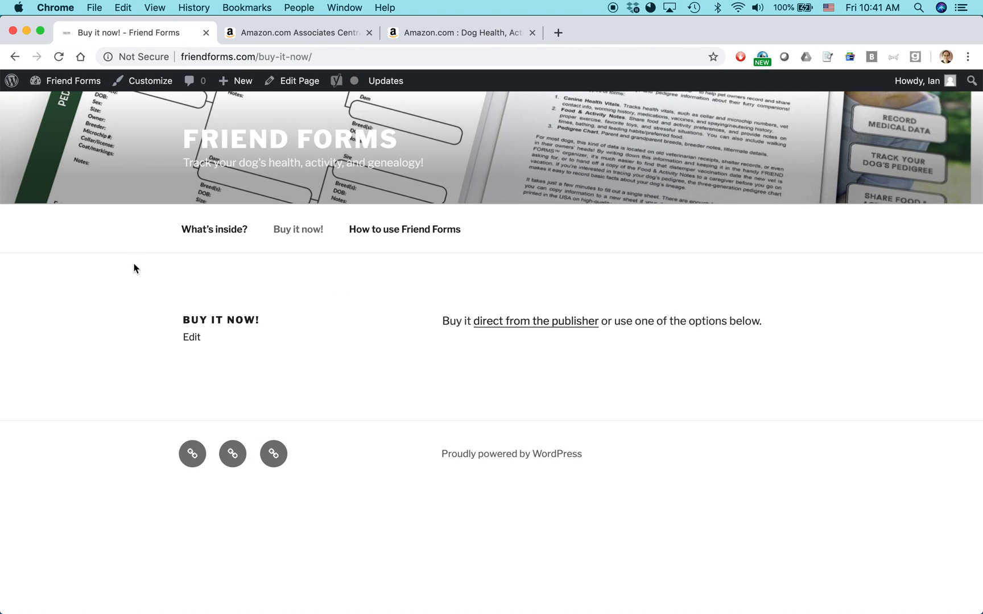
pyautogui.click(386, 80)
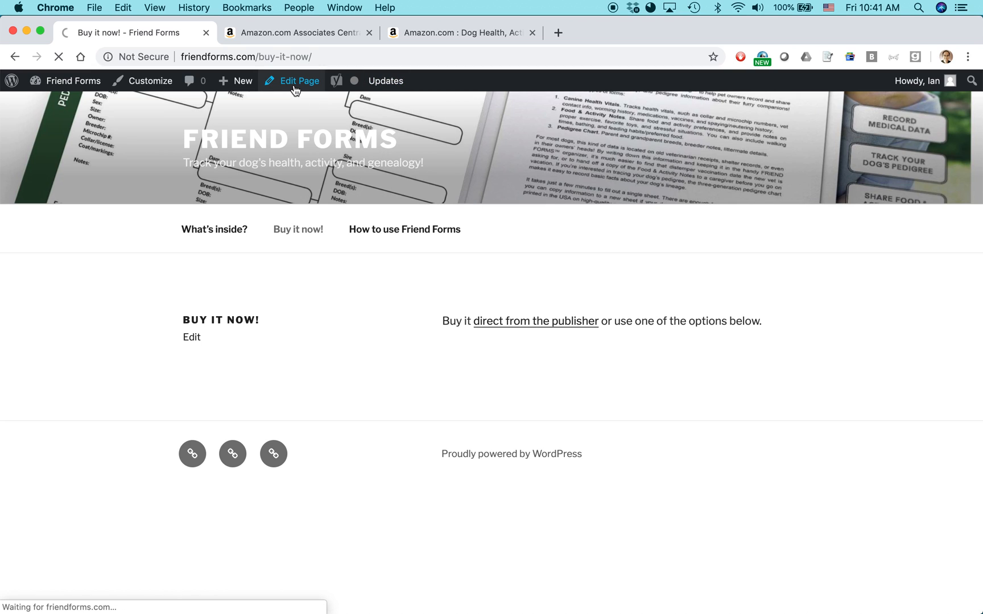
pyautogui.click(293, 81)
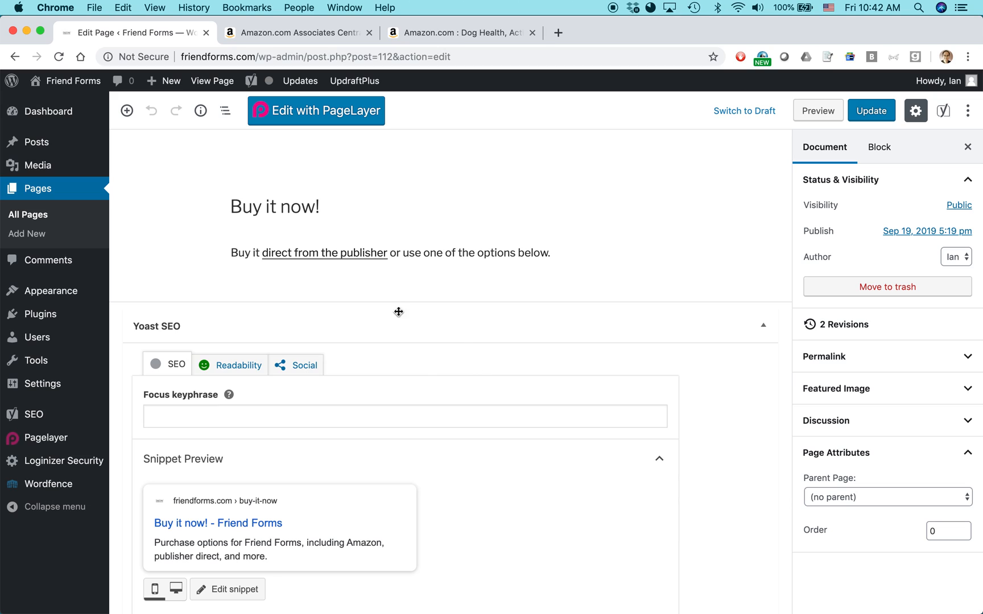
pyautogui.moveTo(303, 298)
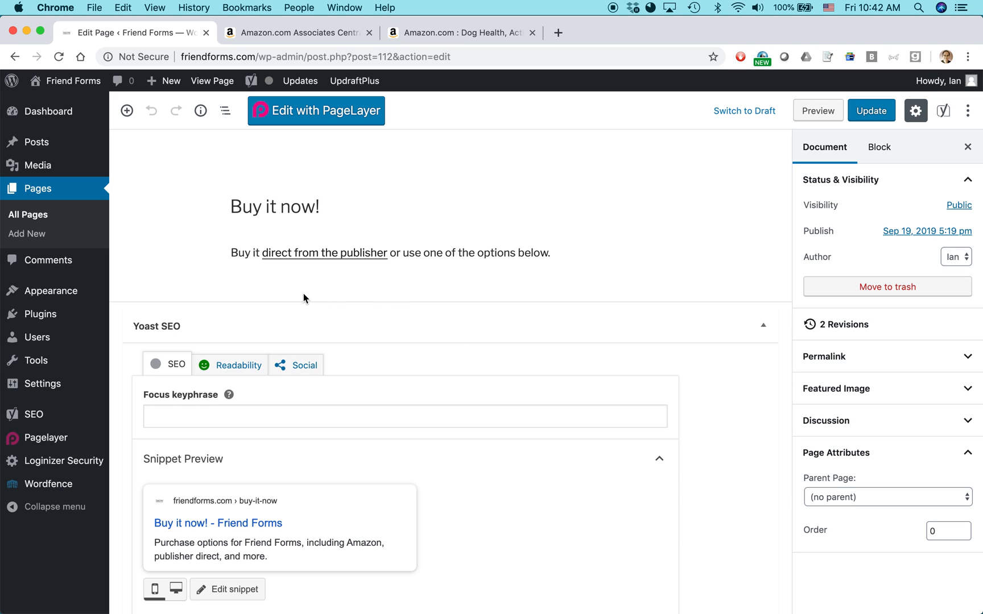
pyautogui.moveTo(264, 233)
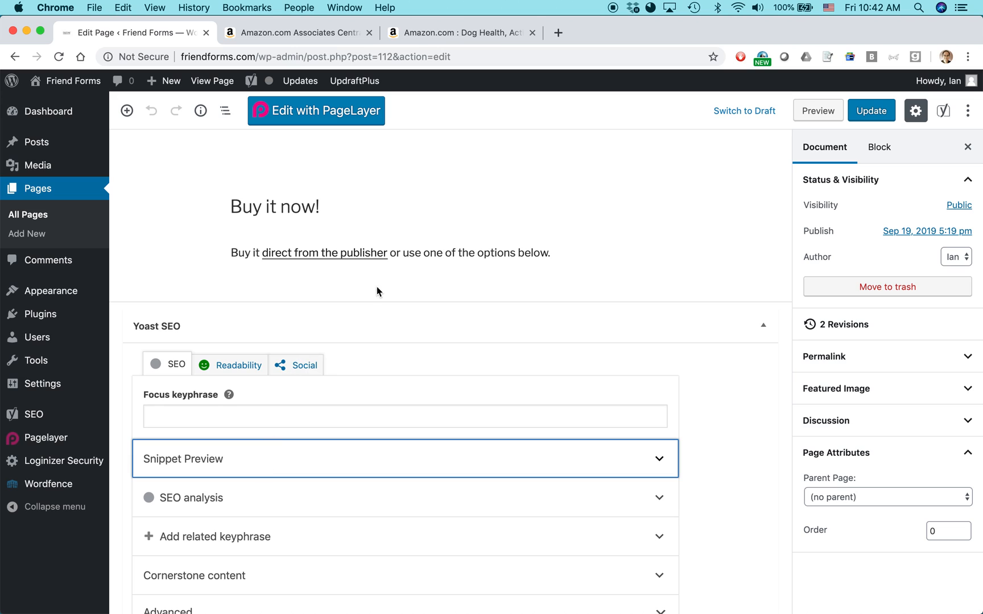
pyautogui.moveTo(183, 156)
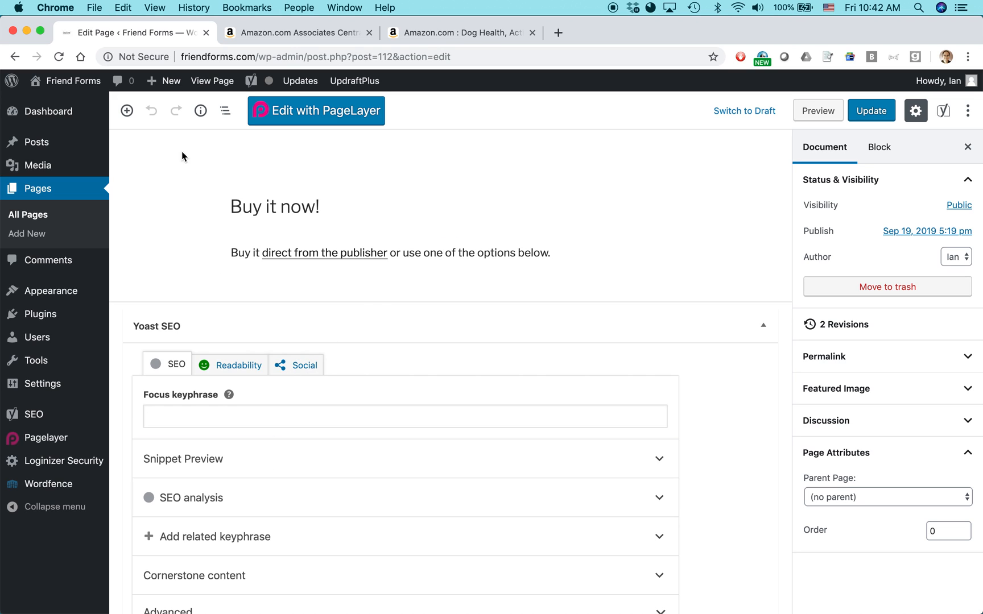
# Step: Insert a Custom HTML block on the page, then switch to Amazon's embed code
pyautogui.click(127, 111)
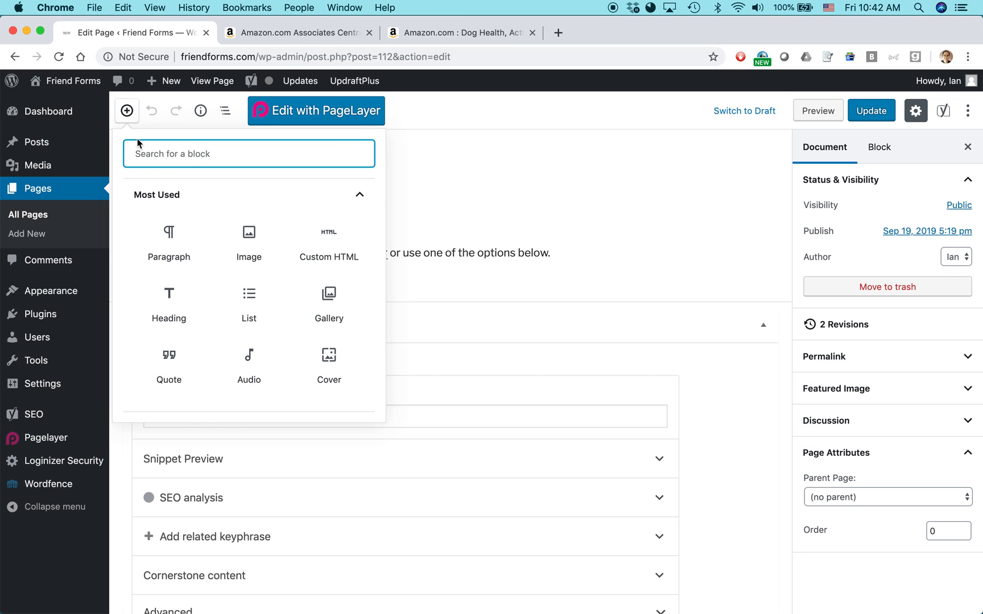
pyautogui.moveTo(168, 241)
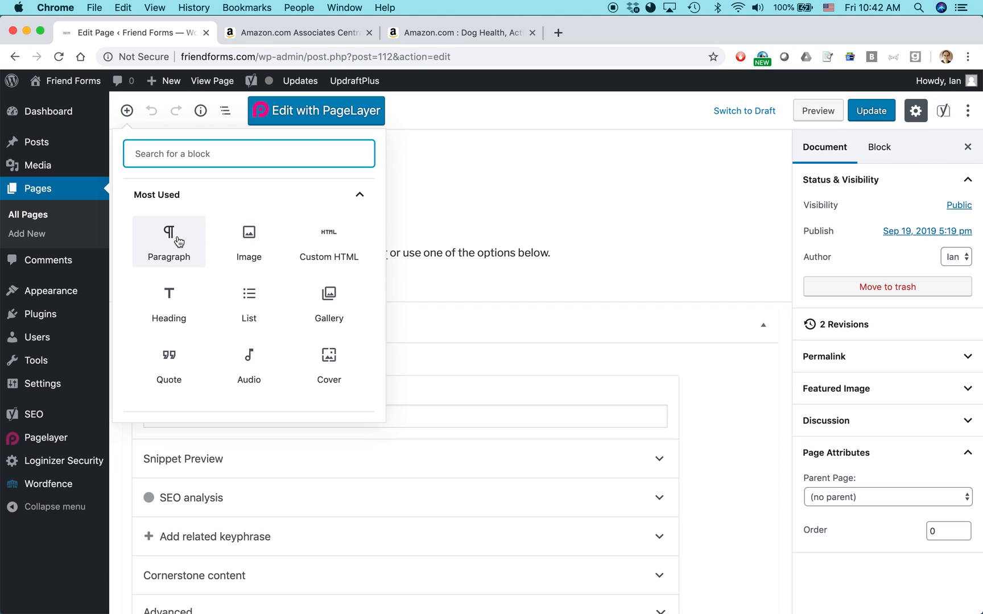
pyautogui.moveTo(328, 243)
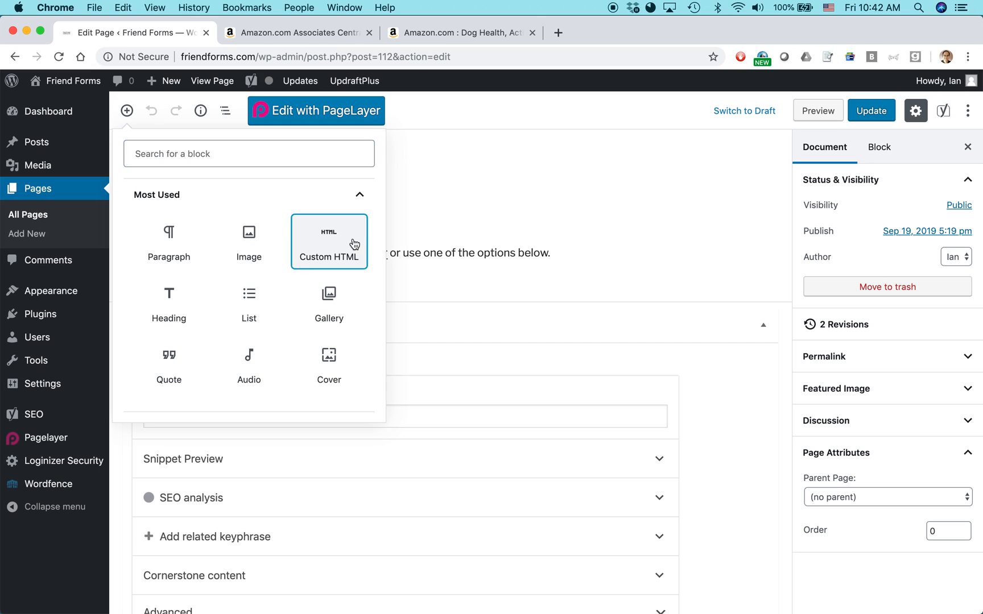
pyautogui.click(328, 241)
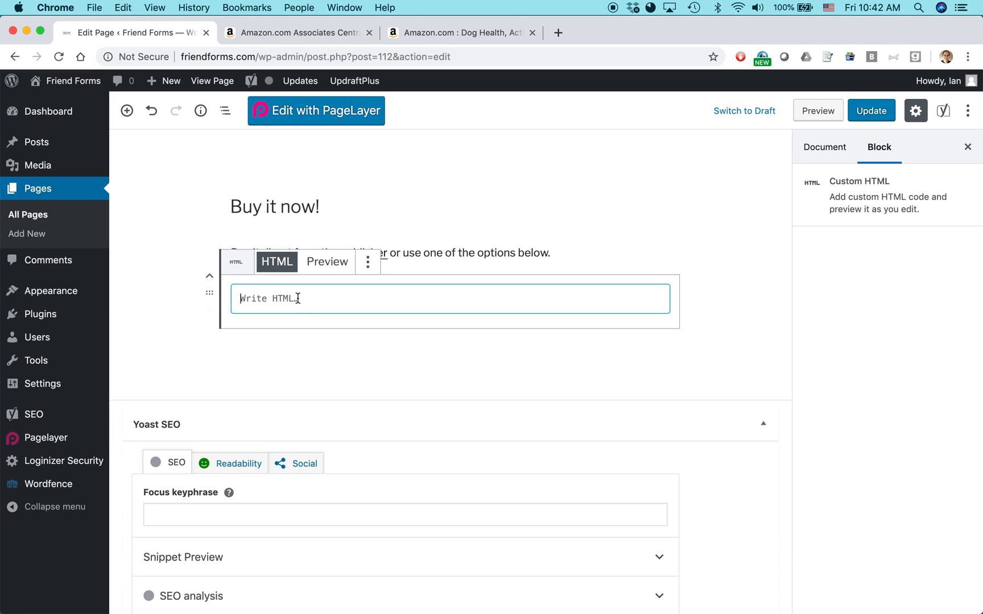
pyautogui.click(461, 32)
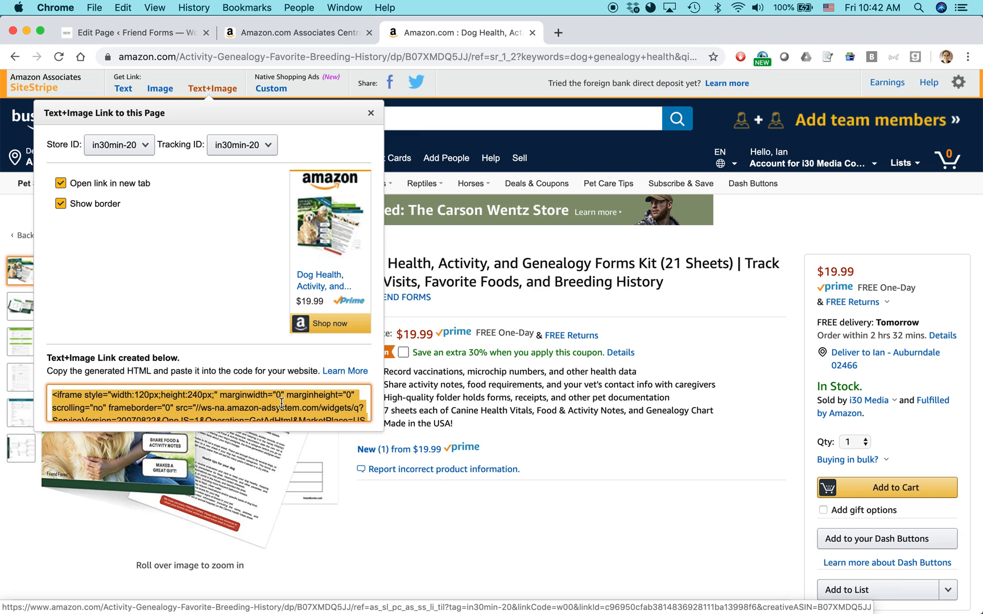
# Step: Paste Amazon's Text+Image iframe code into the Custom HTML block
pyautogui.click(125, 32)
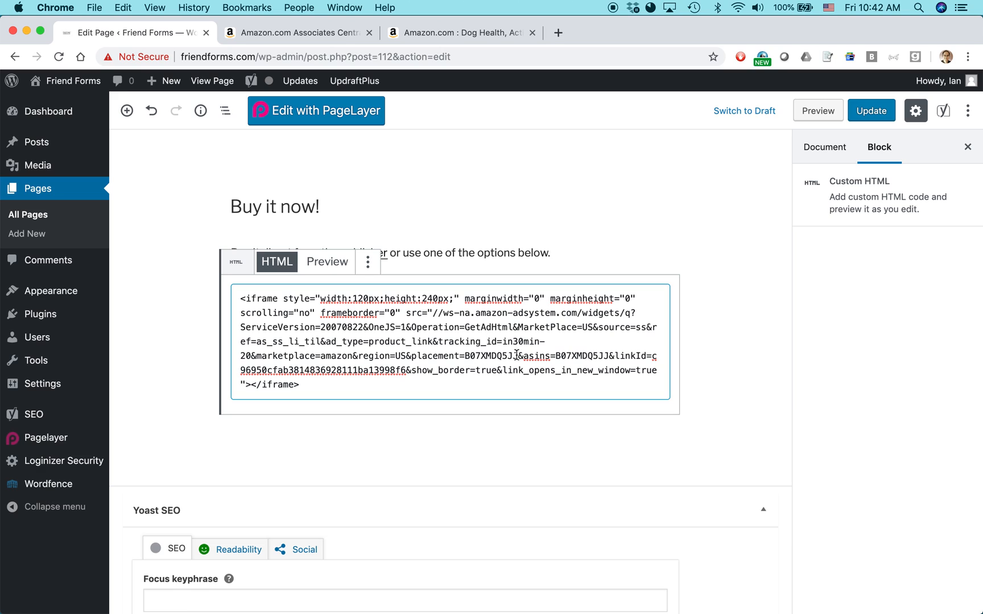
pyautogui.moveTo(496, 352)
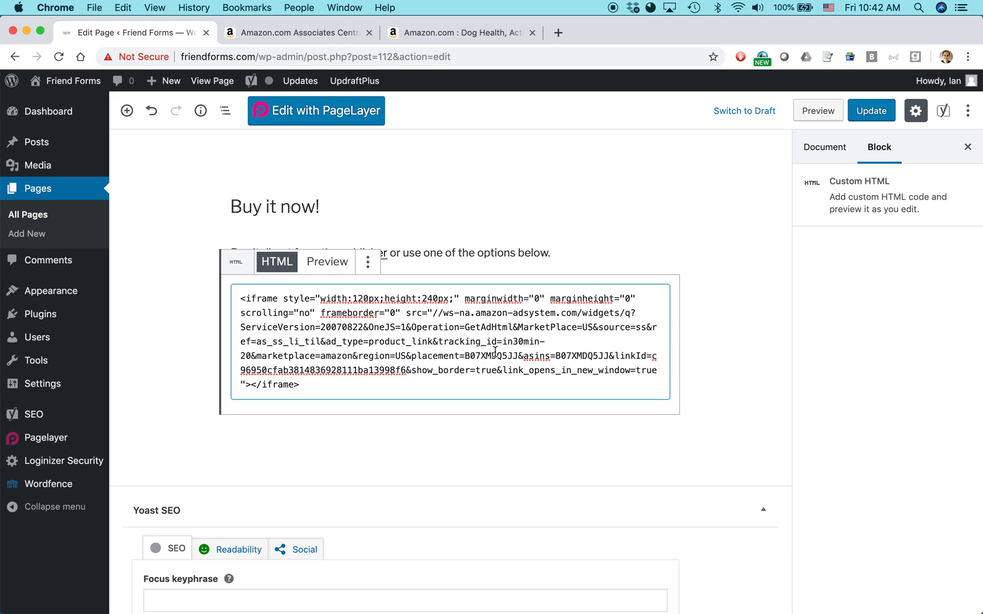
pyautogui.moveTo(469, 340)
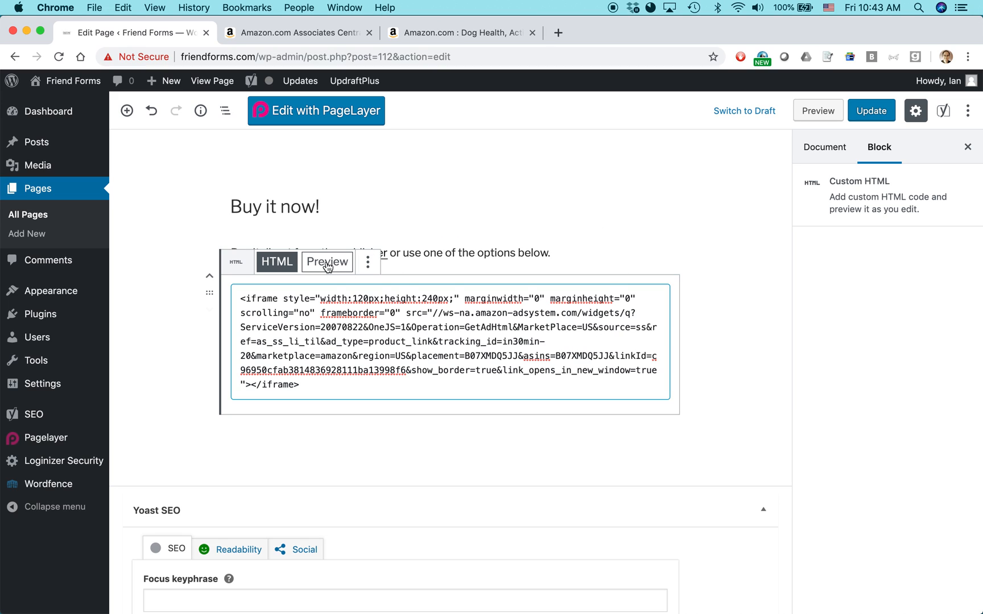
# Step: Preview the Custom HTML block as the dog forms widget and Update the page
pyautogui.click(326, 263)
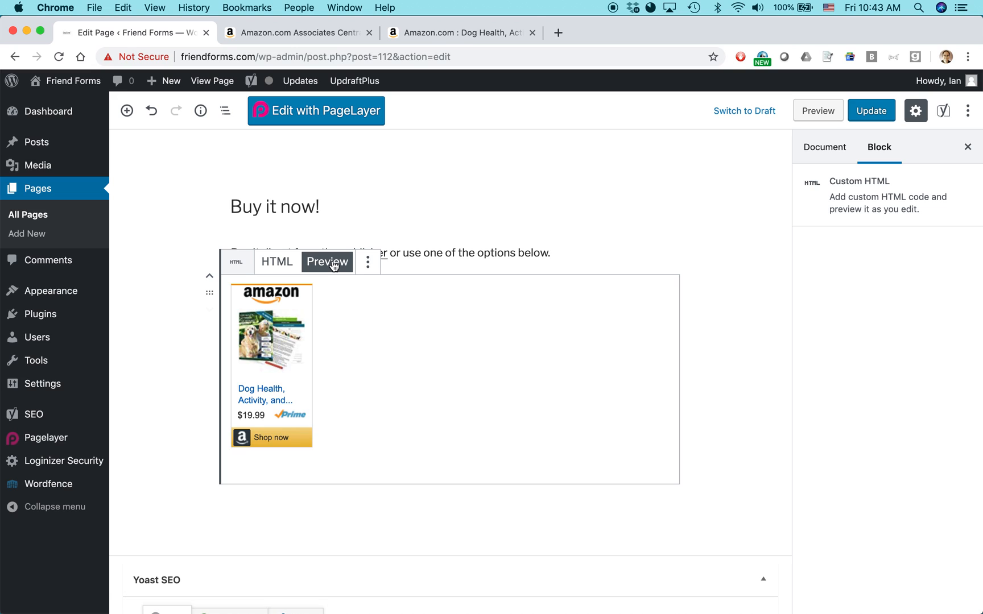
pyautogui.moveTo(658, 262)
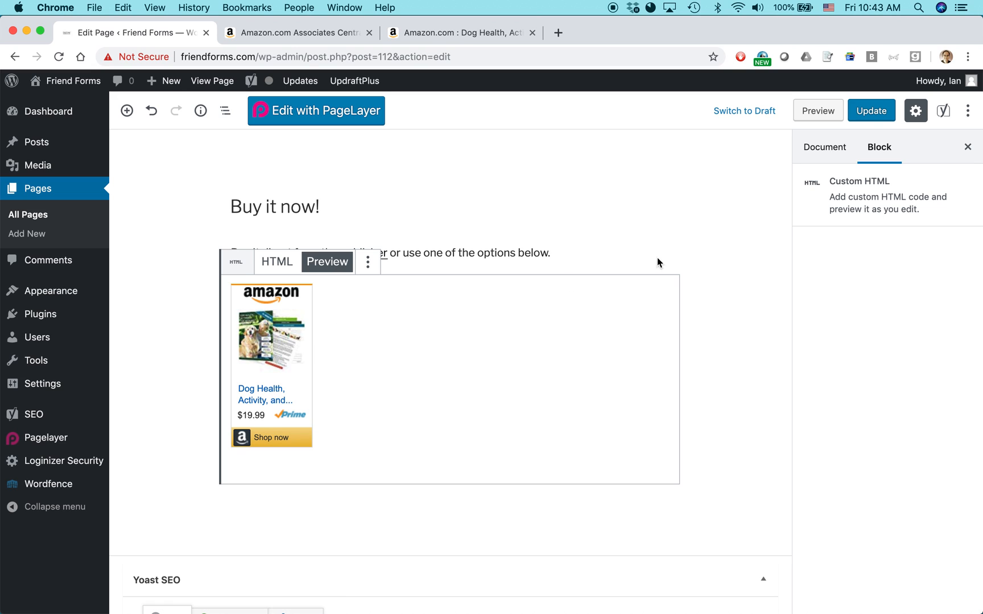
pyautogui.click(870, 110)
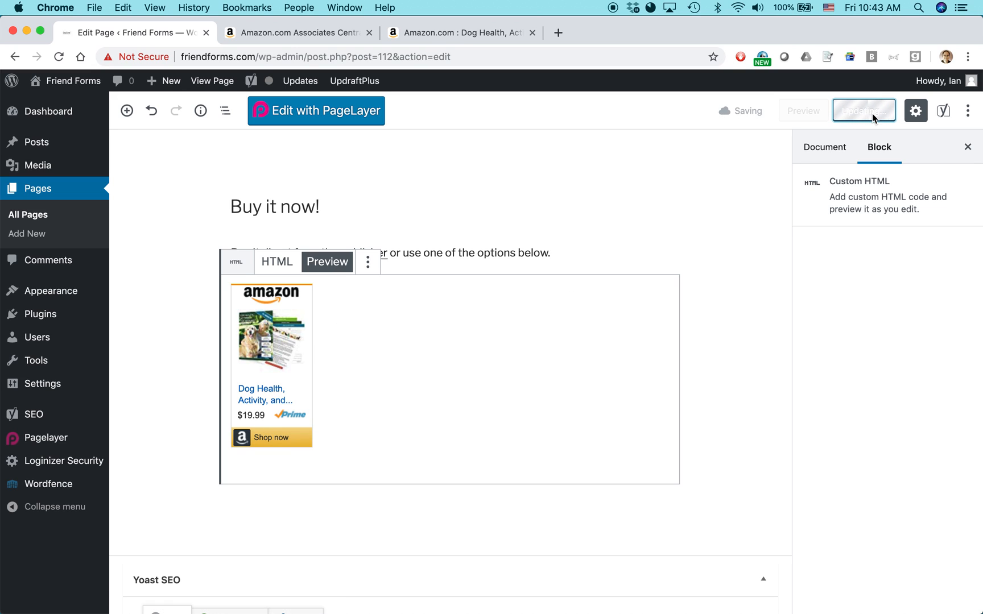
pyautogui.click(863, 111)
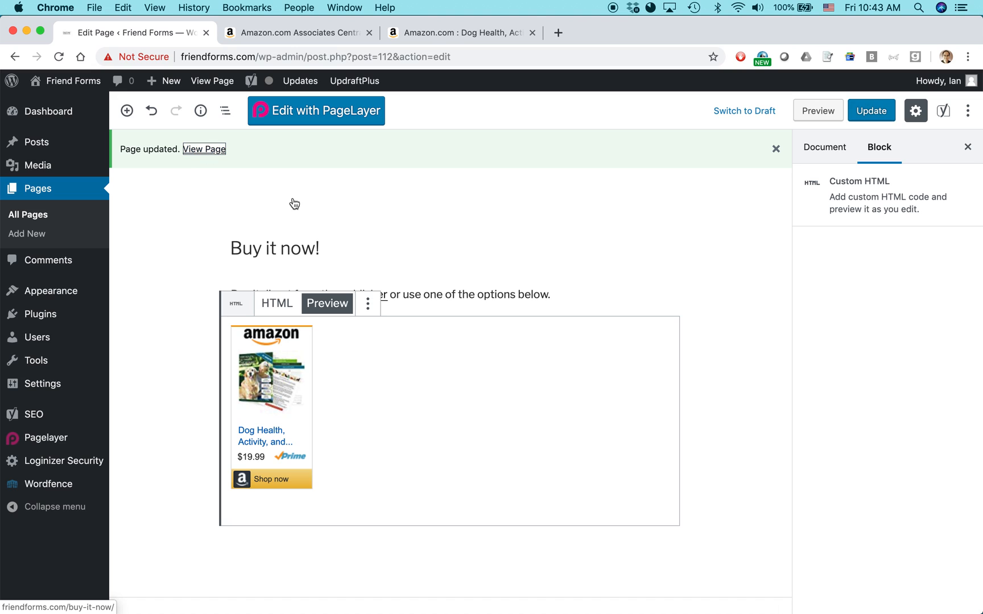
# Step: View the published Buy it now! page showing the Amazon dog forms kit widget
pyautogui.click(203, 149)
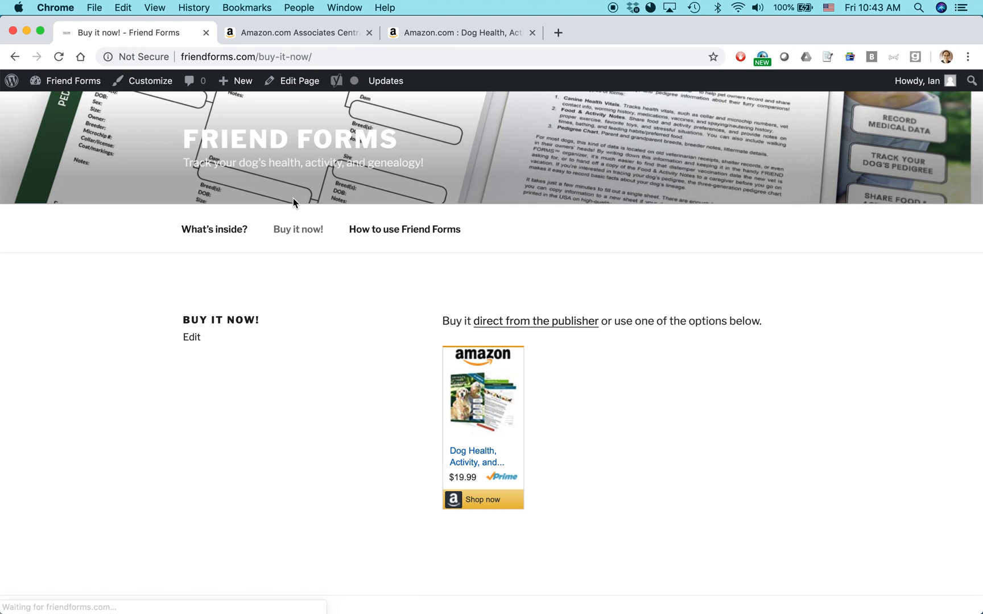
pyautogui.moveTo(402, 319)
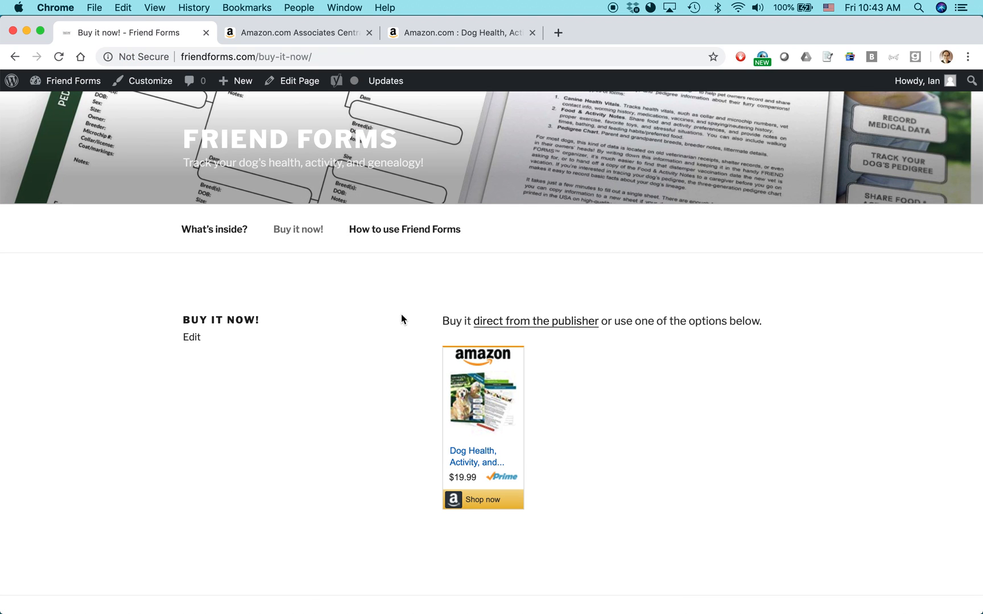
pyautogui.moveTo(719, 326)
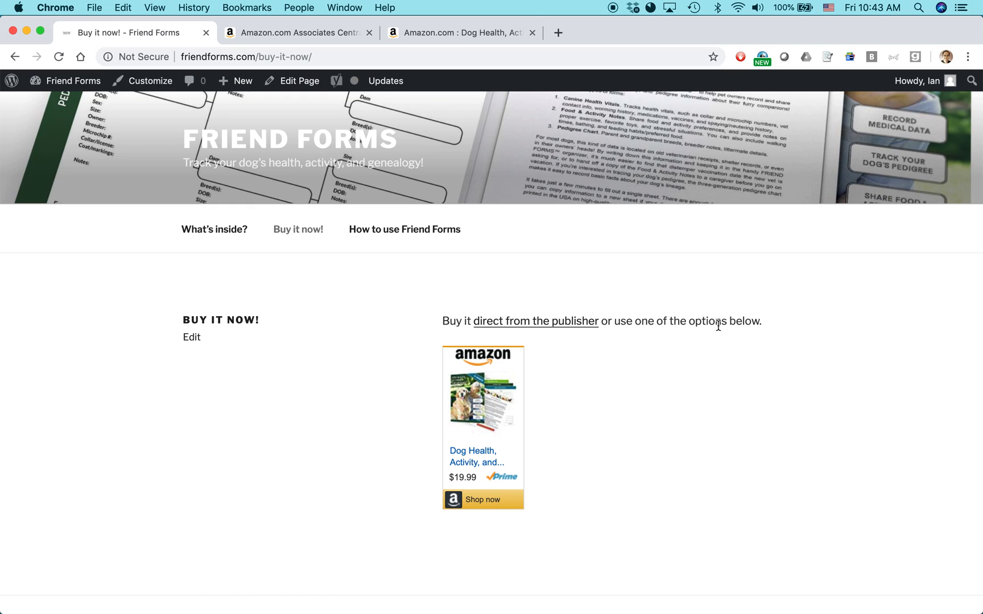
pyautogui.moveTo(483, 414)
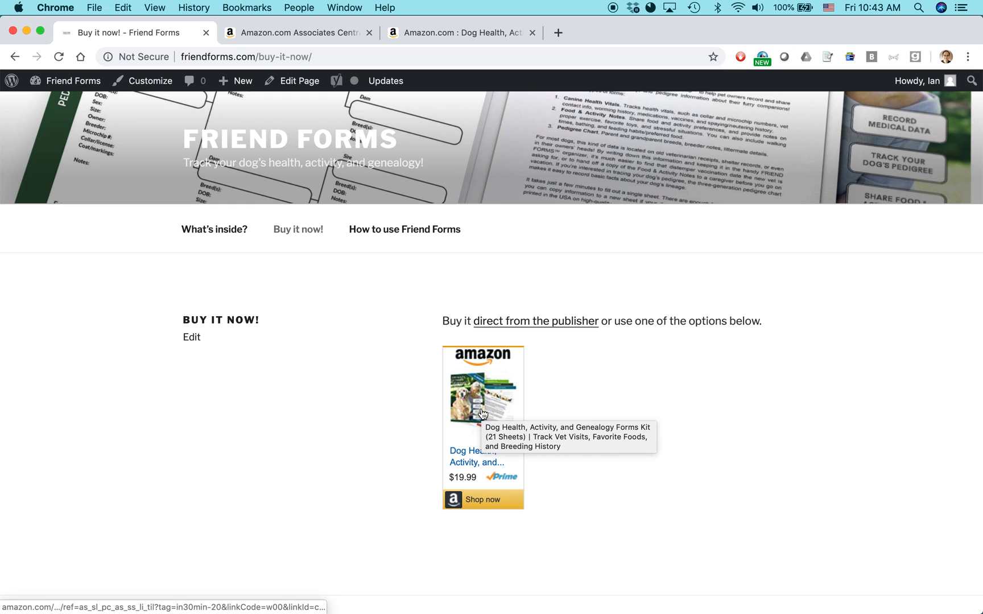
pyautogui.moveTo(567, 364)
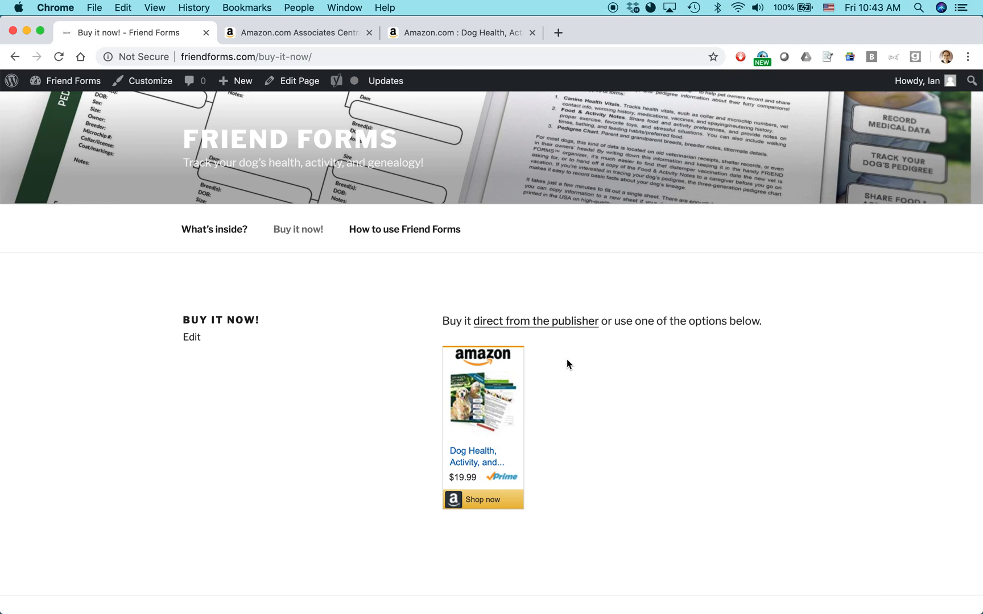
pyautogui.moveTo(606, 487)
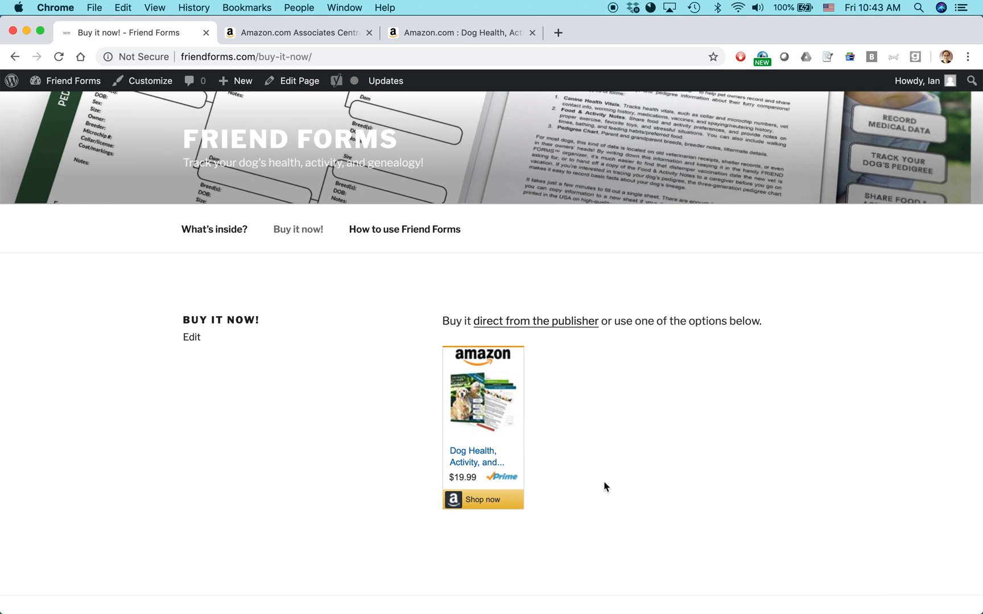
pyautogui.moveTo(595, 425)
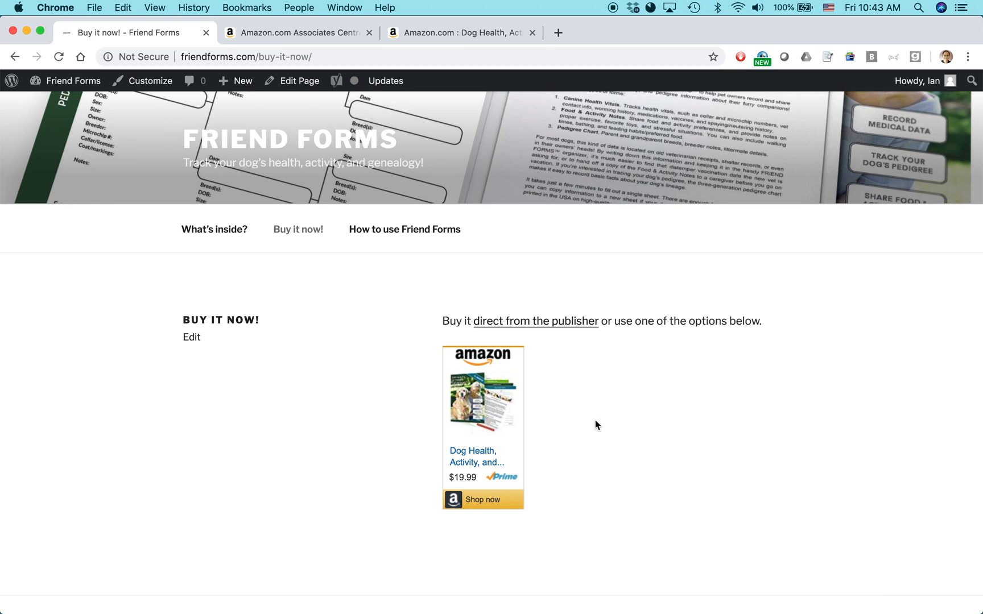
pyautogui.moveTo(479, 401)
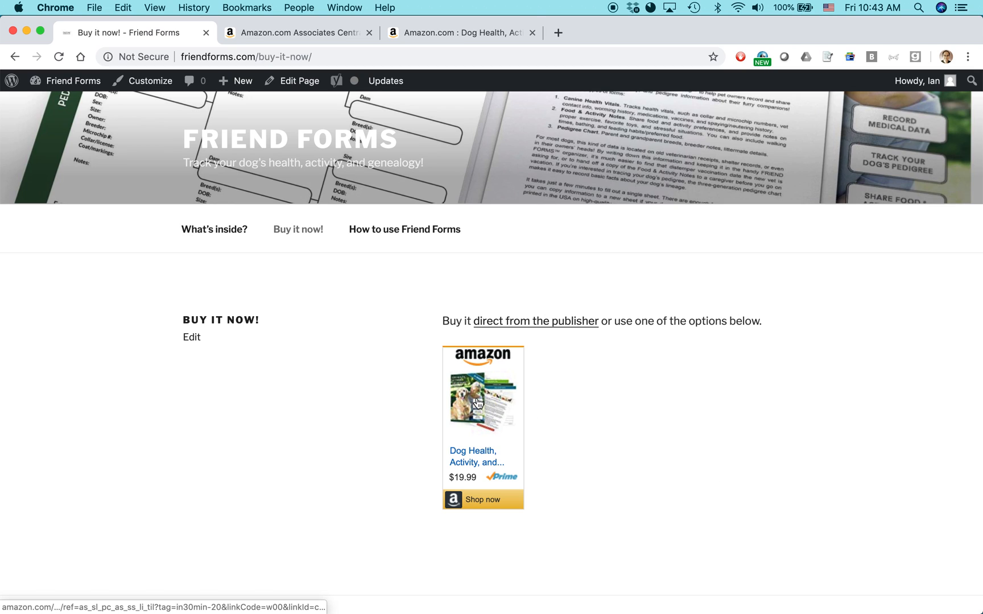
pyautogui.moveTo(478, 396)
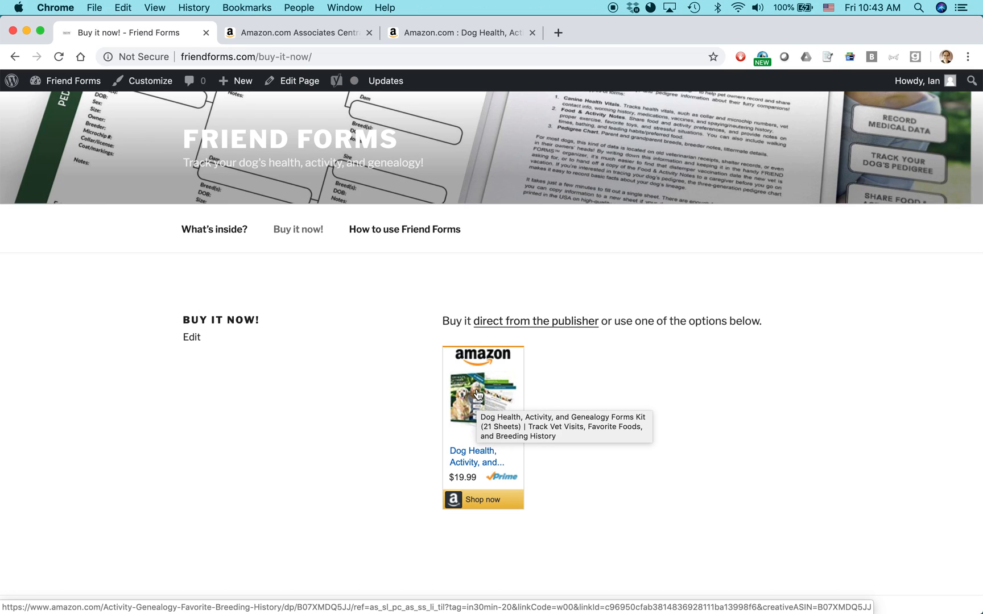
pyautogui.moveTo(367, 379)
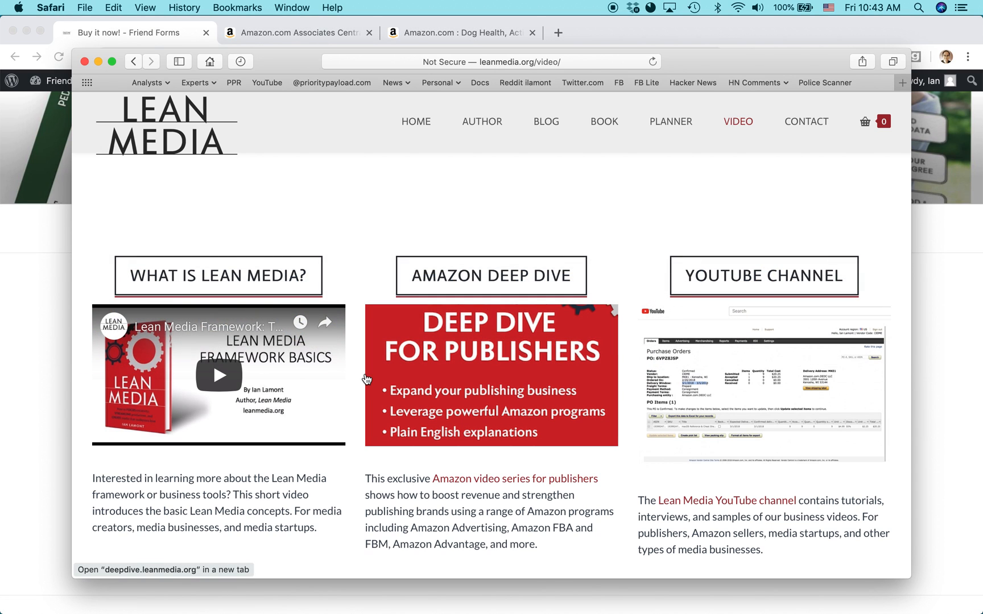
pyautogui.moveTo(604, 203)
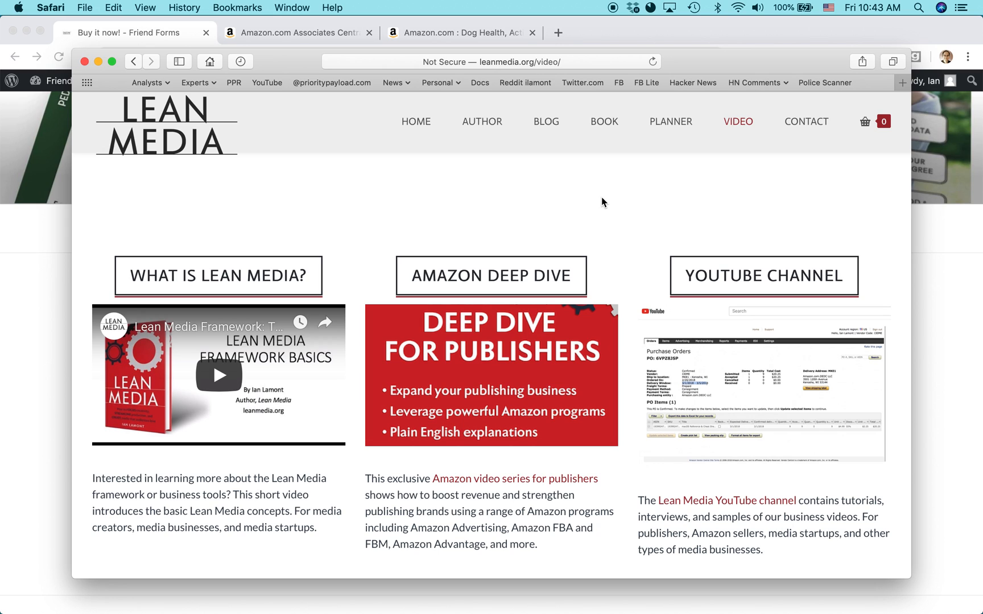
pyautogui.moveTo(726, 268)
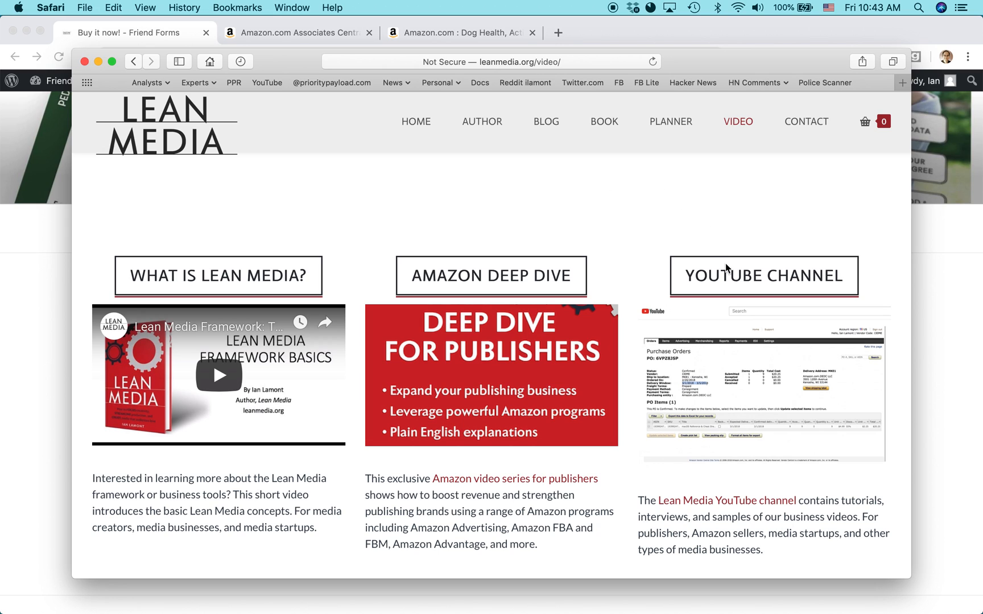
pyautogui.moveTo(519, 287)
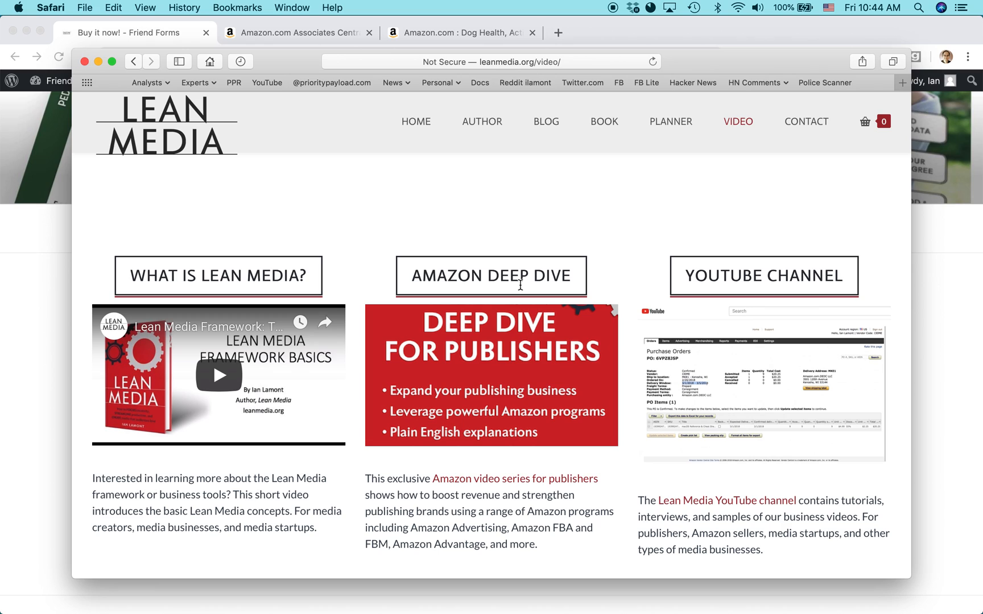
pyautogui.moveTo(281, 304)
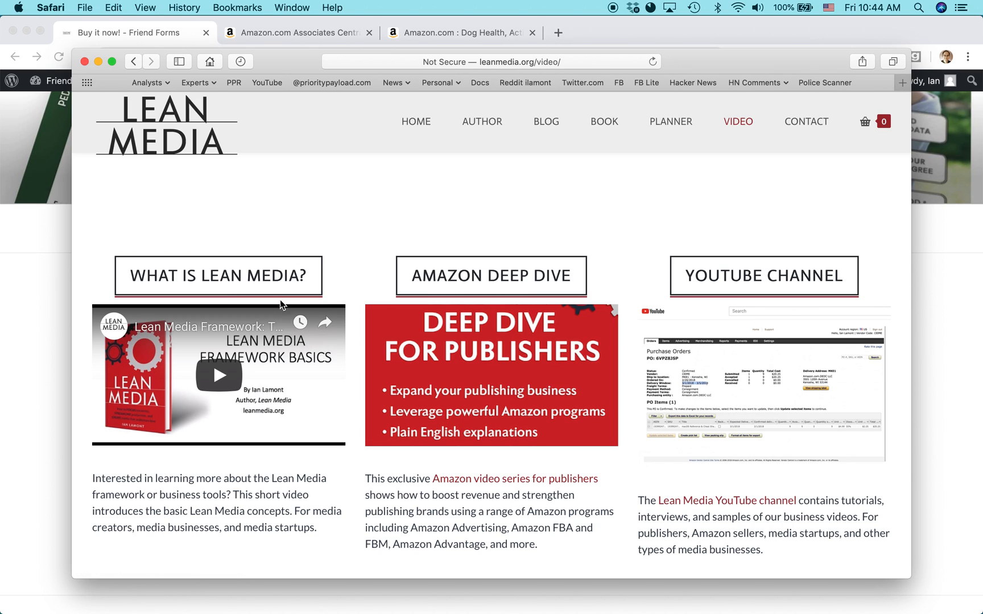
pyautogui.moveTo(364, 223)
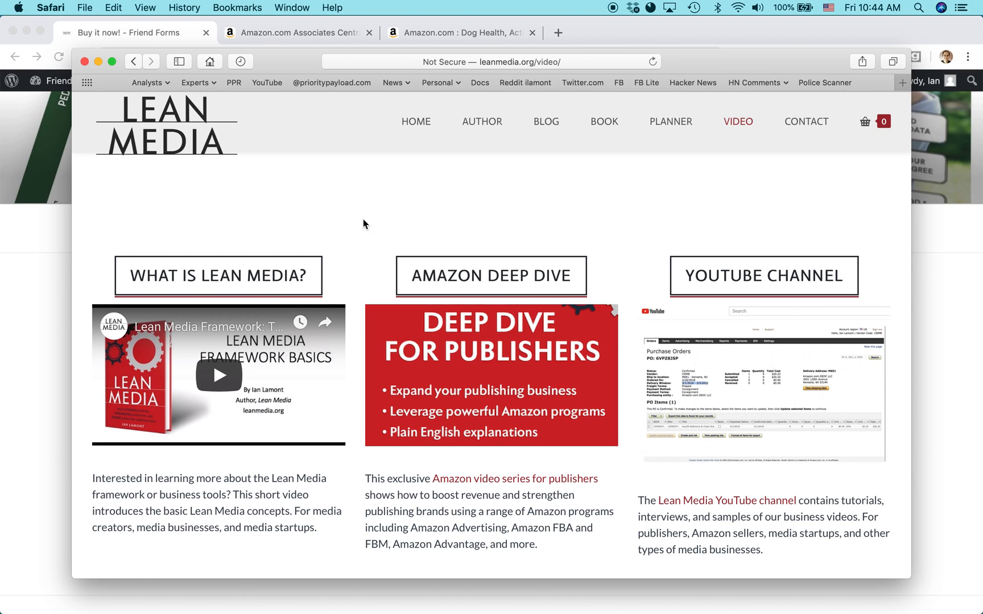
pyautogui.moveTo(396, 212)
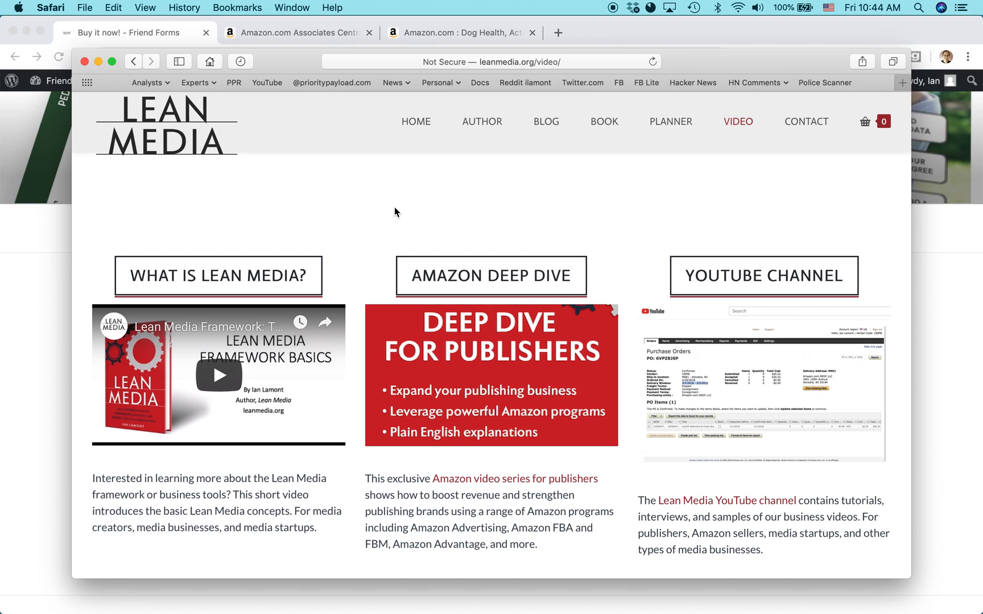